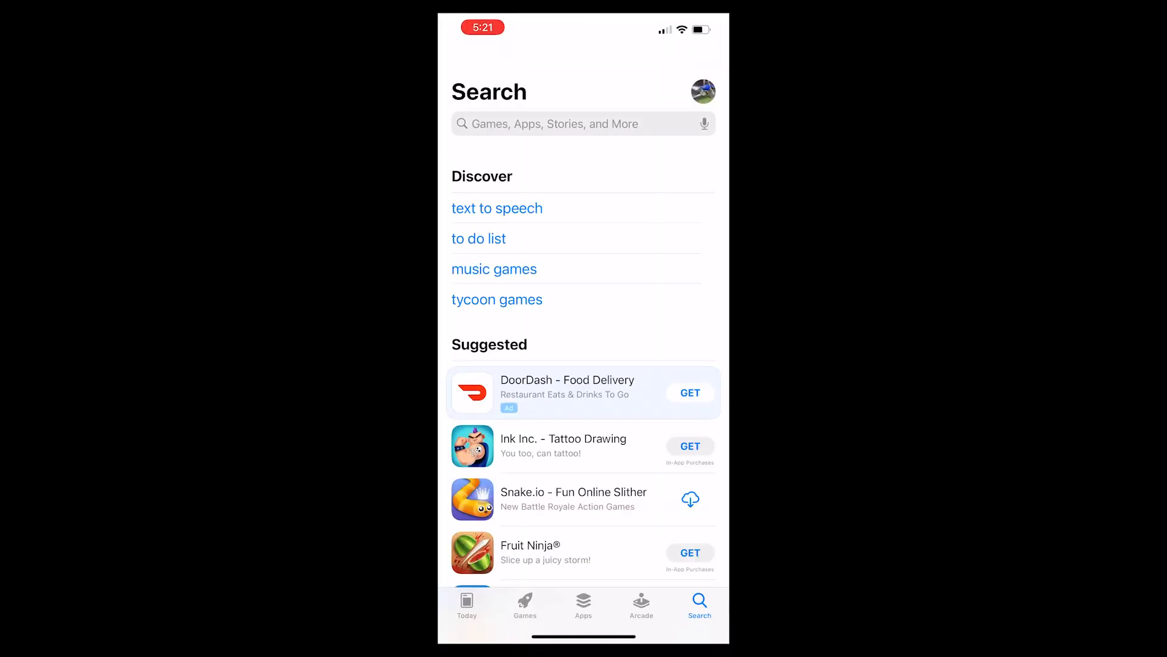
# - Search 'meta' in the App Store and download MetaMask - Blockchain Wallet
pyautogui.write('meta')
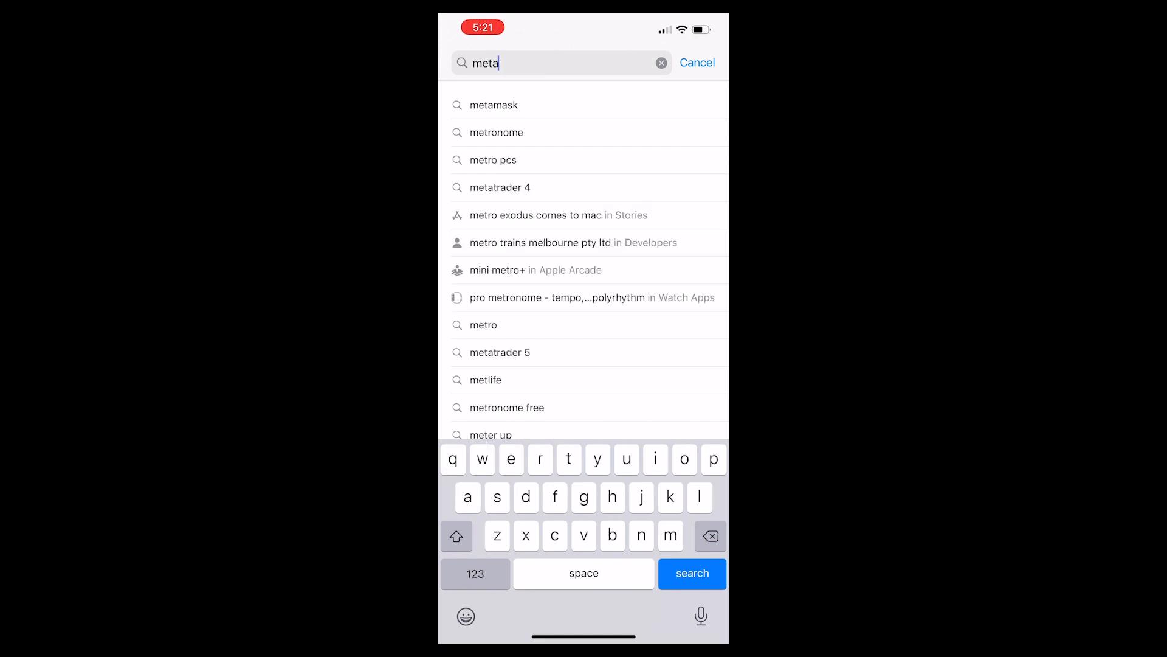
pyautogui.click(495, 105)
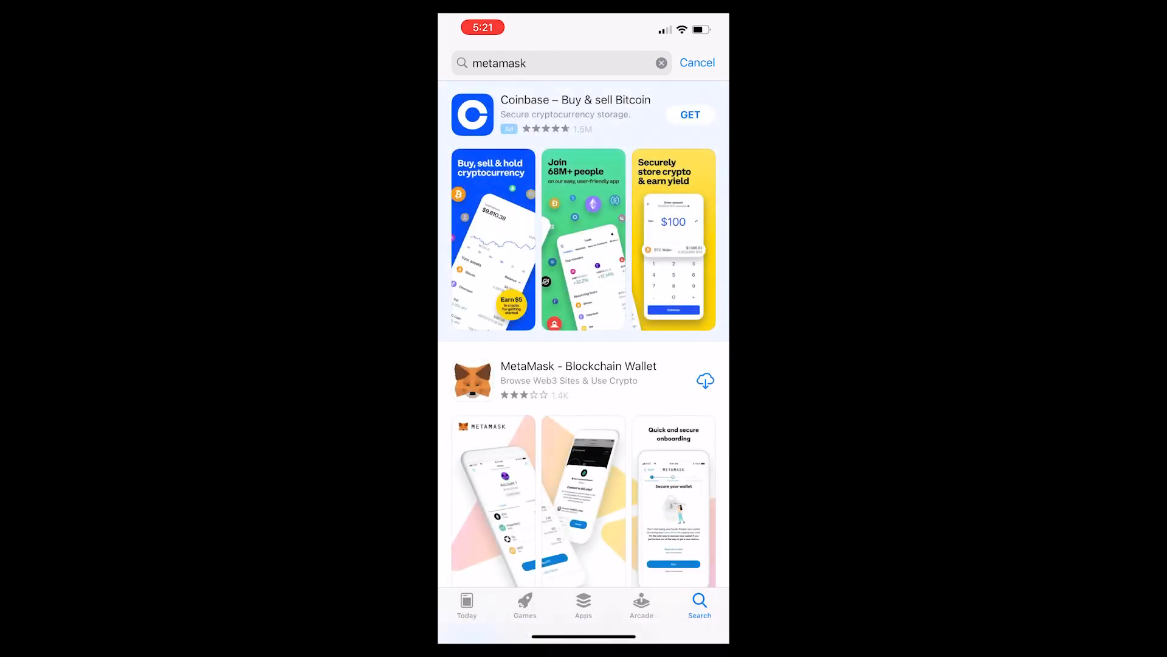
pyautogui.click(704, 379)
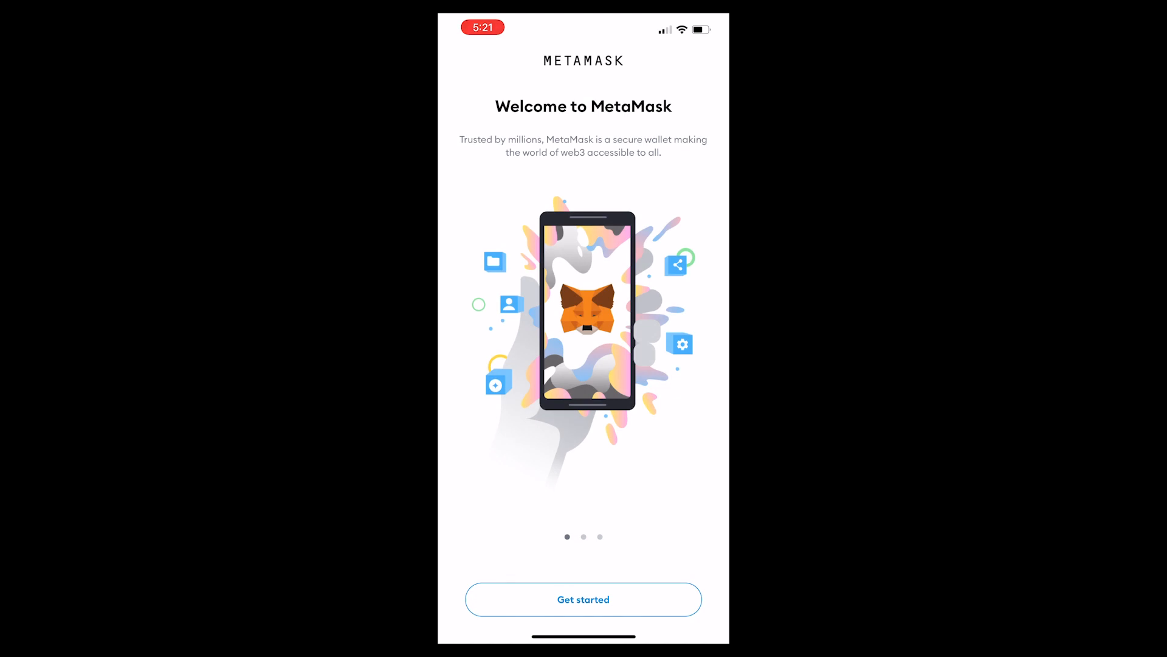
# - Start a new wallet, decline usage data sharing, and create the wallet password
pyautogui.click(582, 598)
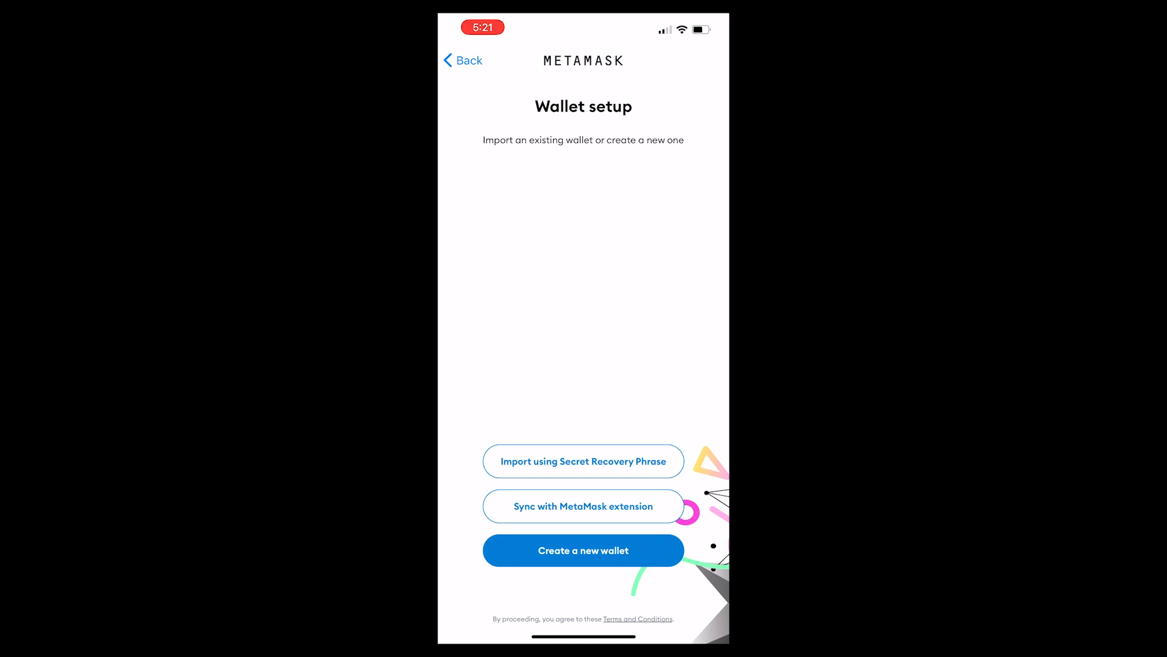
pyautogui.click(582, 550)
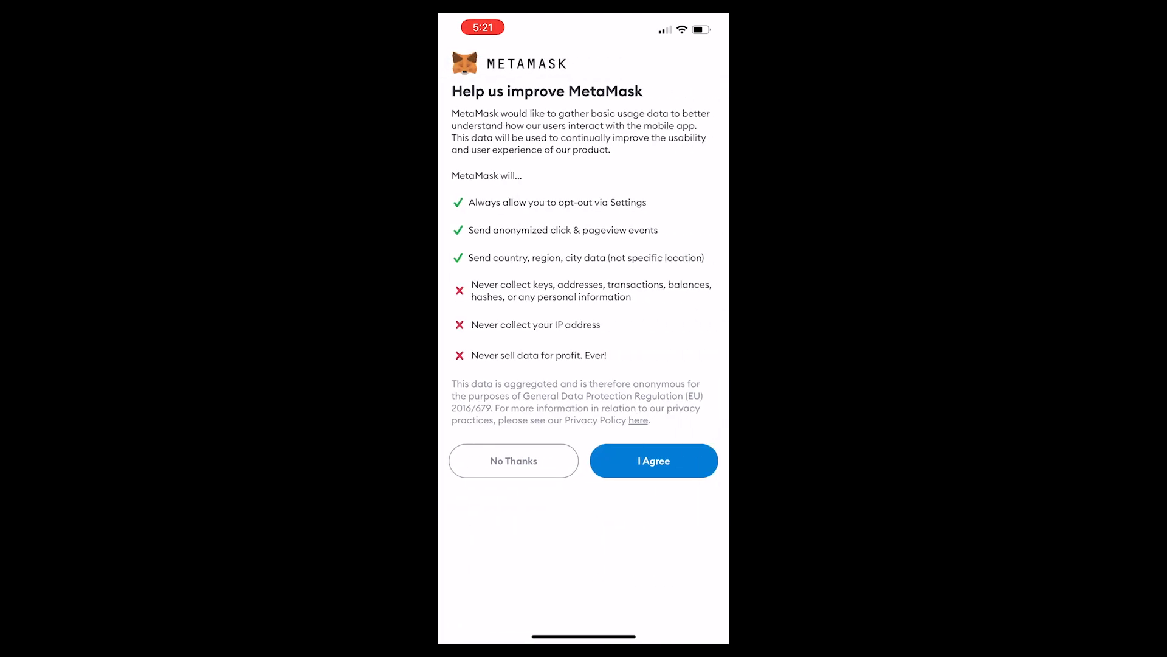
pyautogui.click(513, 460)
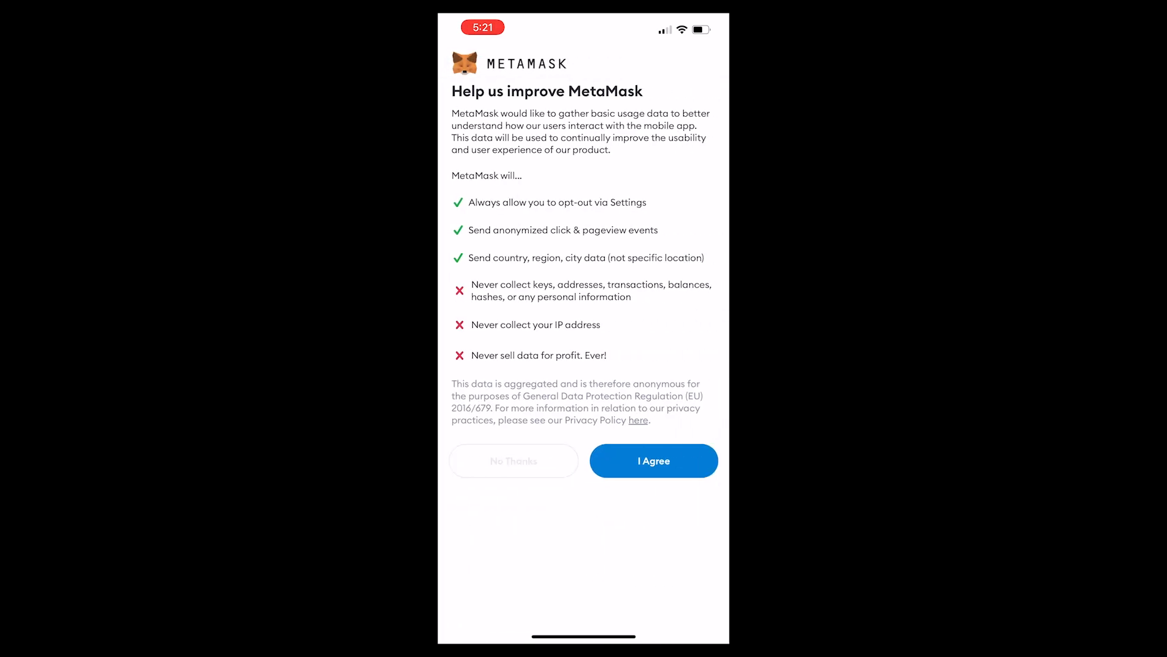
pyautogui.click(653, 460)
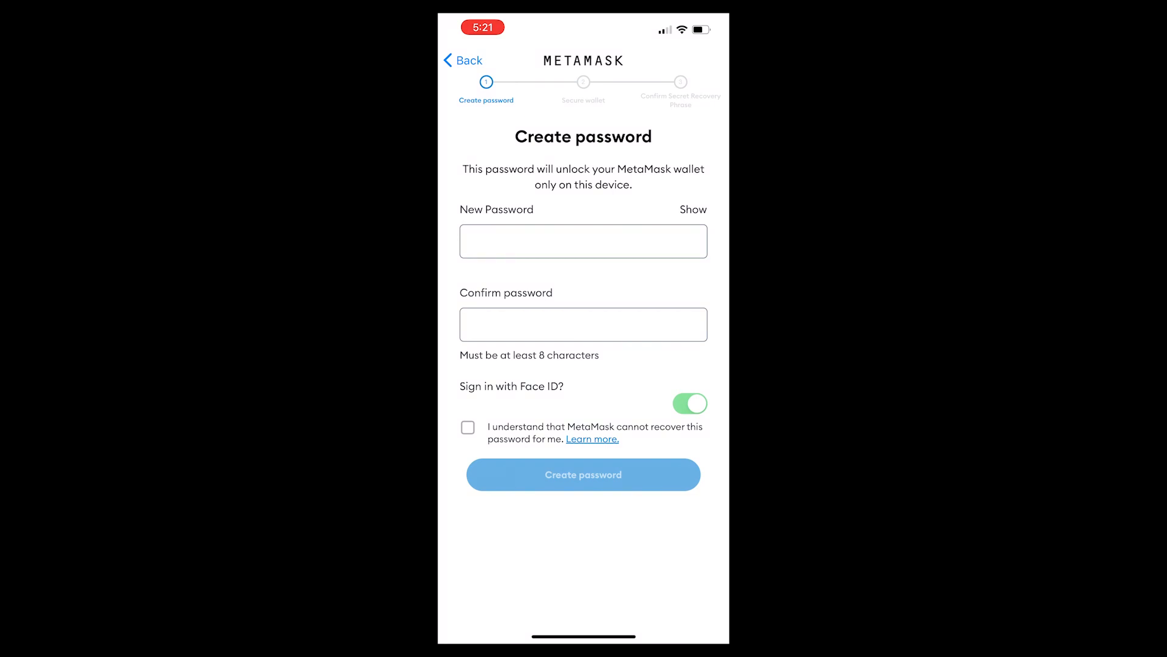
pyautogui.write('password')
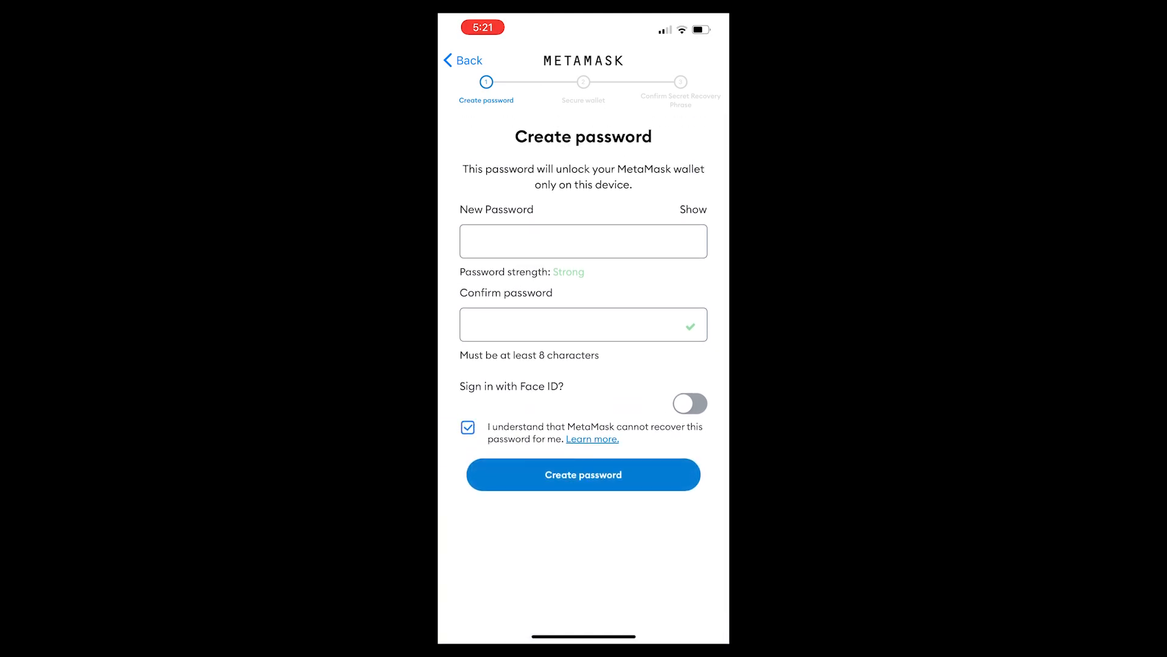
pyautogui.click(582, 475)
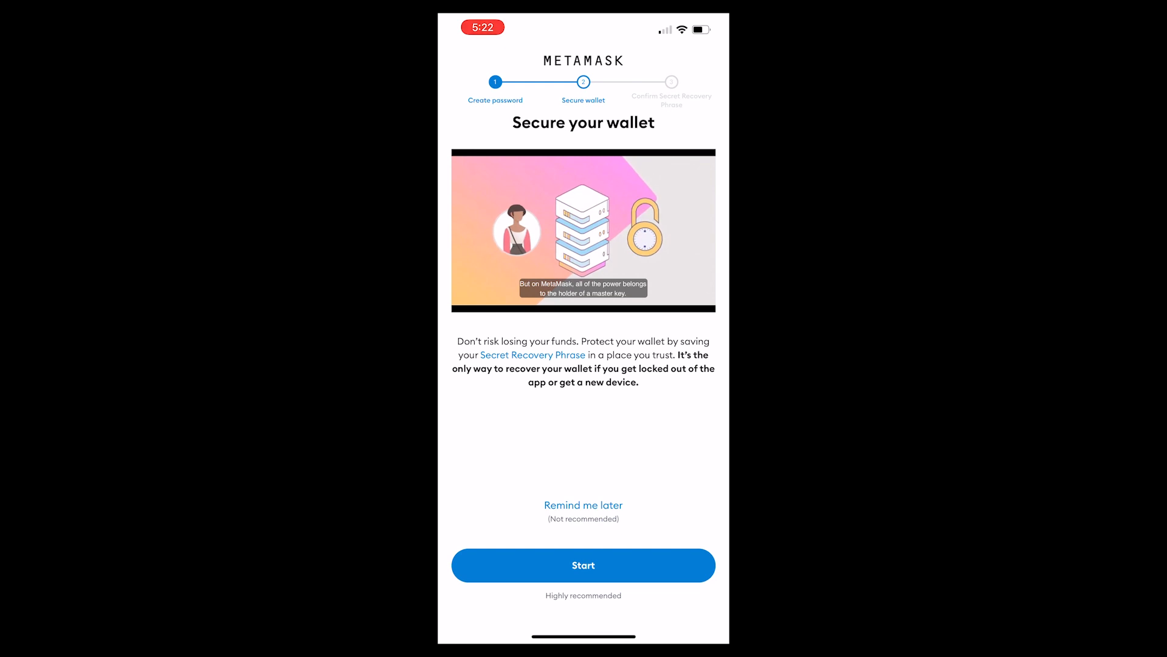
# - Begin the manual recovery phrase backup and reconfirm the wallet password
pyautogui.click(583, 565)
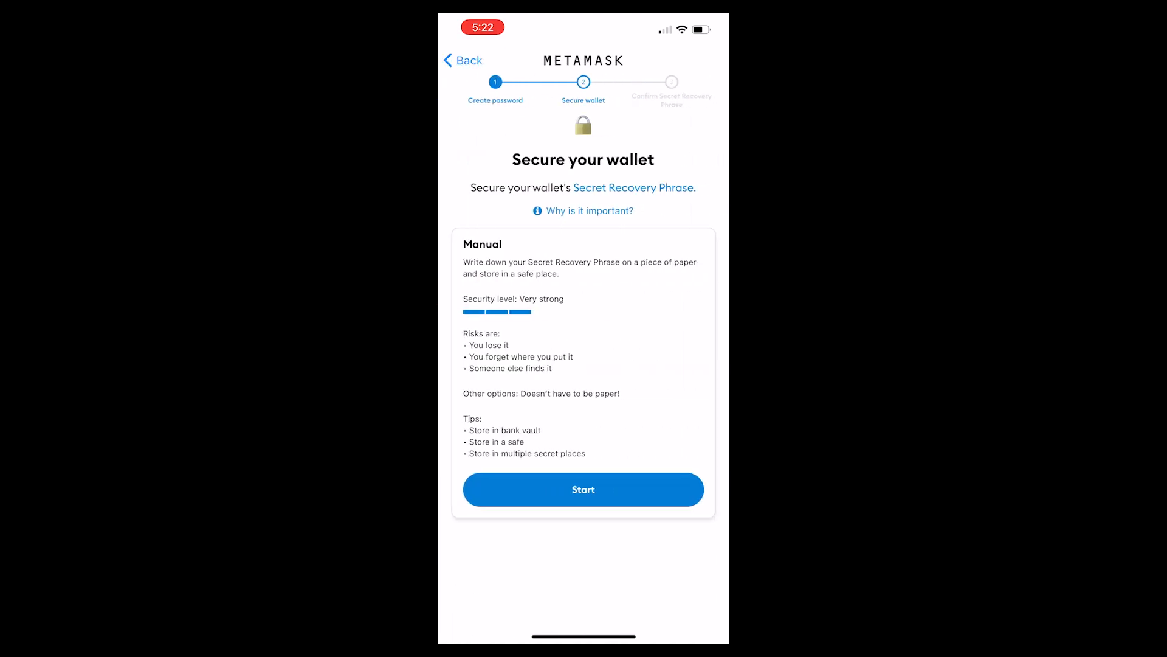
pyautogui.click(583, 489)
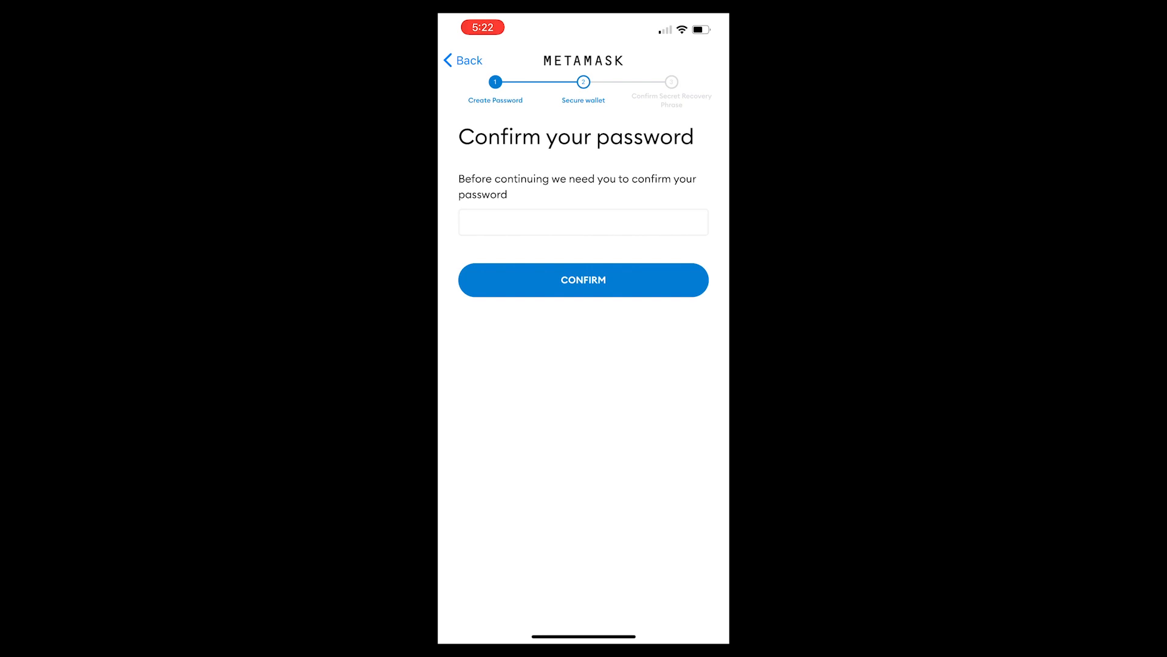
pyautogui.click(582, 222)
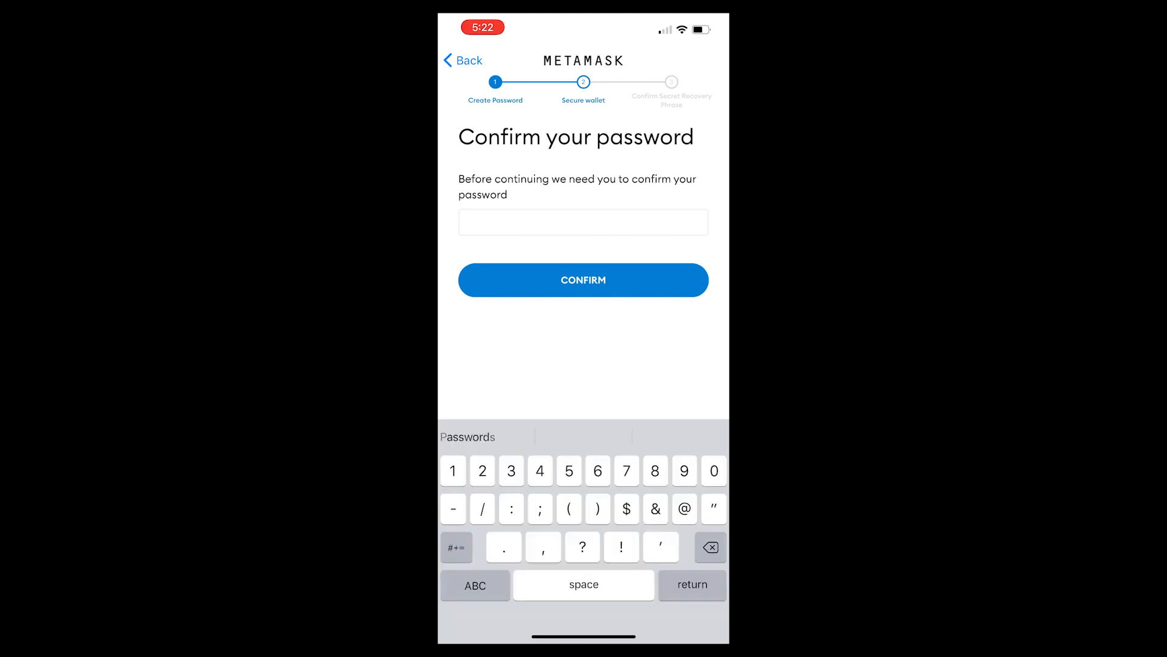
pyautogui.click(583, 221)
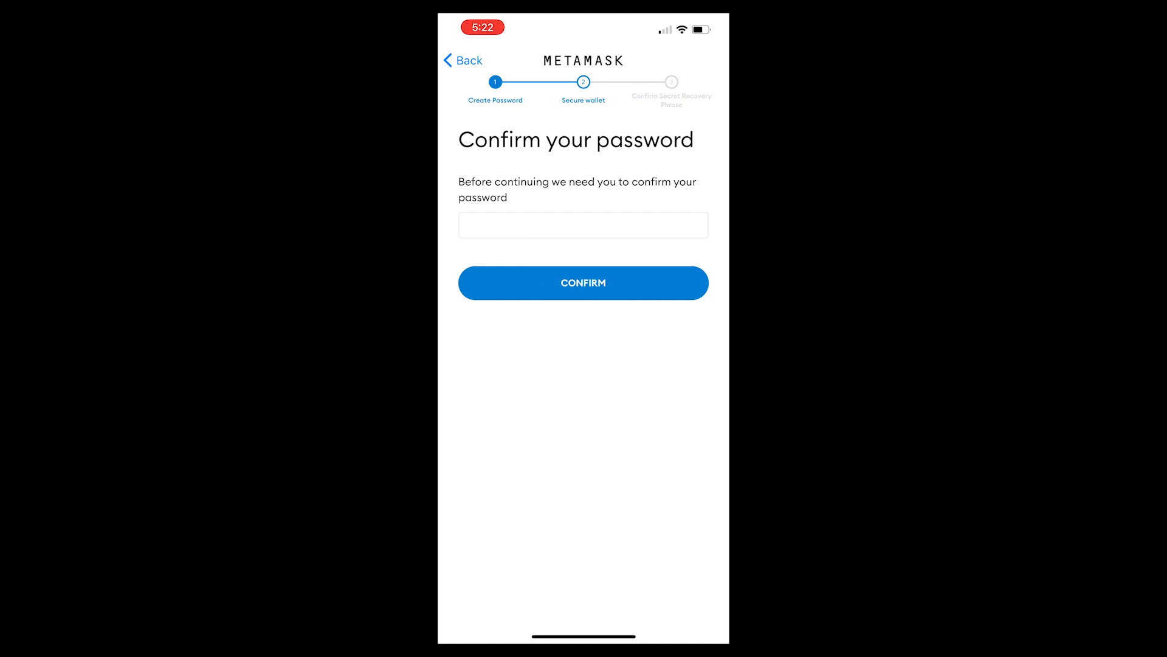
pyautogui.click(584, 284)
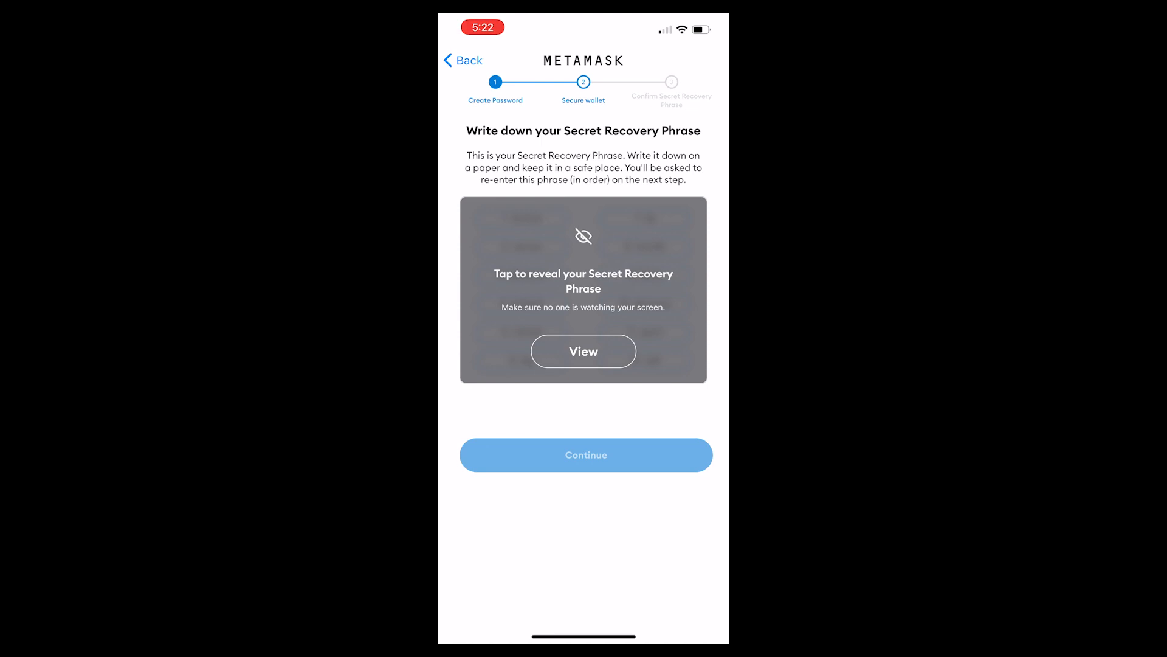
# - Reveal the twelve-word Secret Recovery Phrase and continue to its confirmation
pyautogui.click(582, 350)
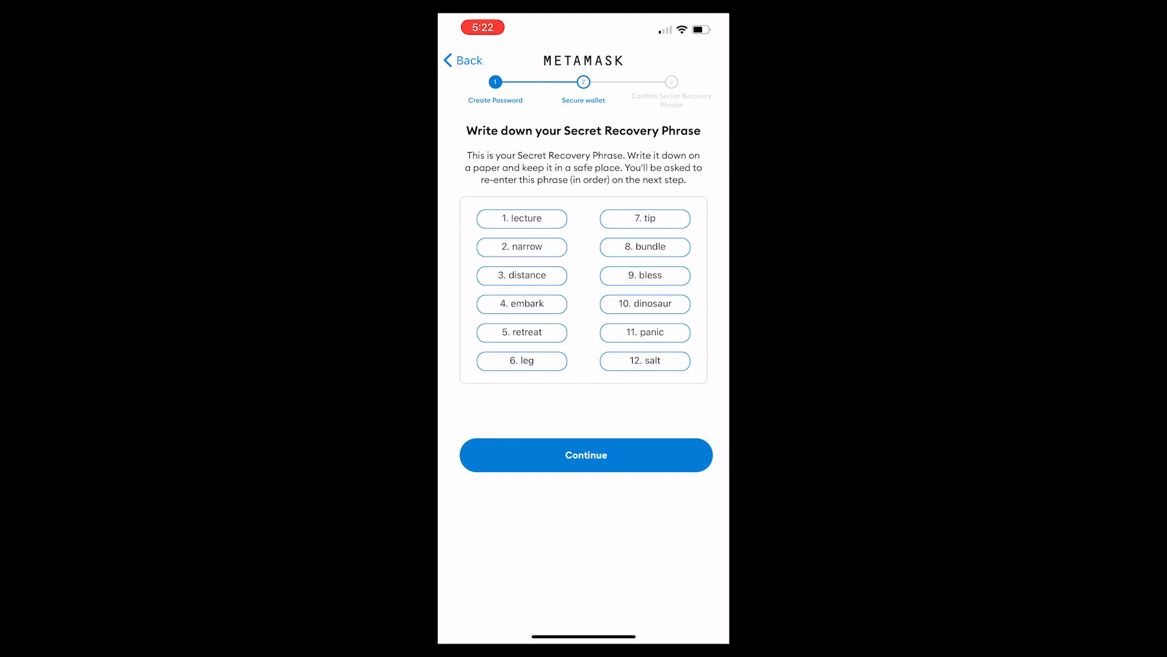
pyautogui.click(586, 455)
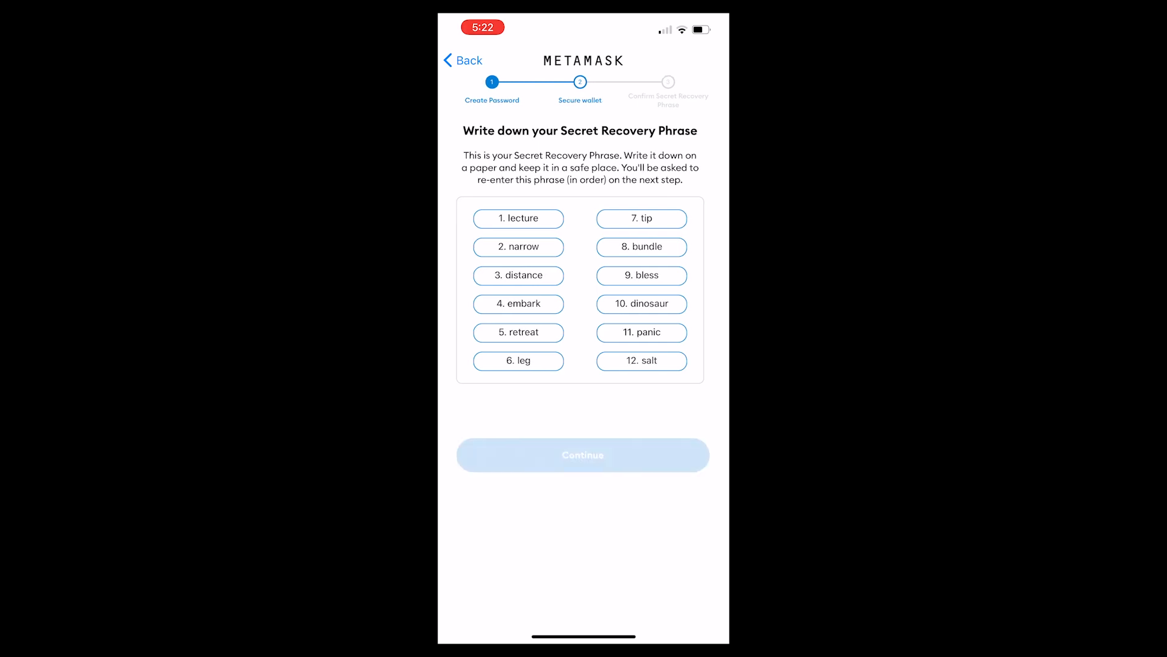
pyautogui.click(582, 455)
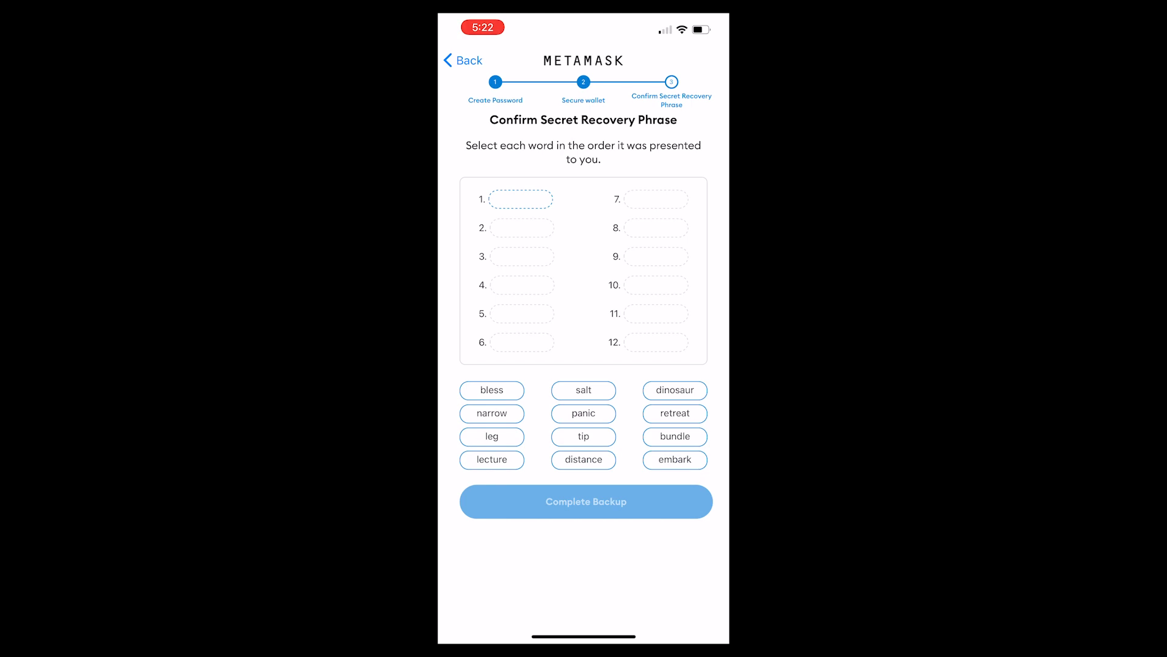
pyautogui.click(490, 460)
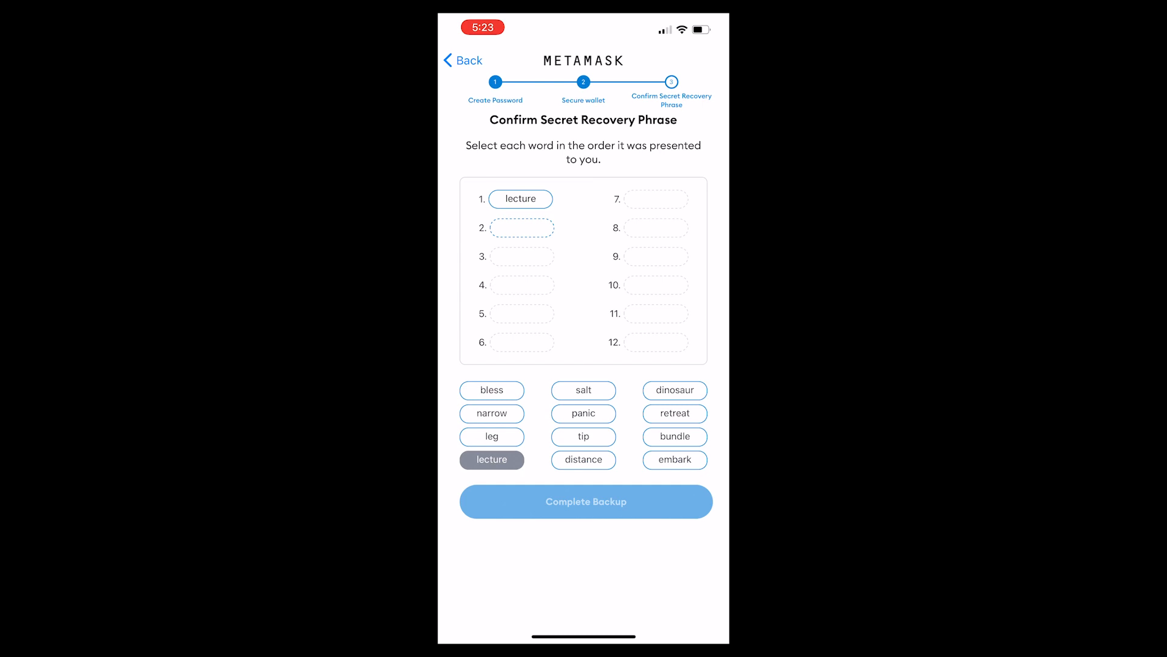
pyautogui.click(491, 413)
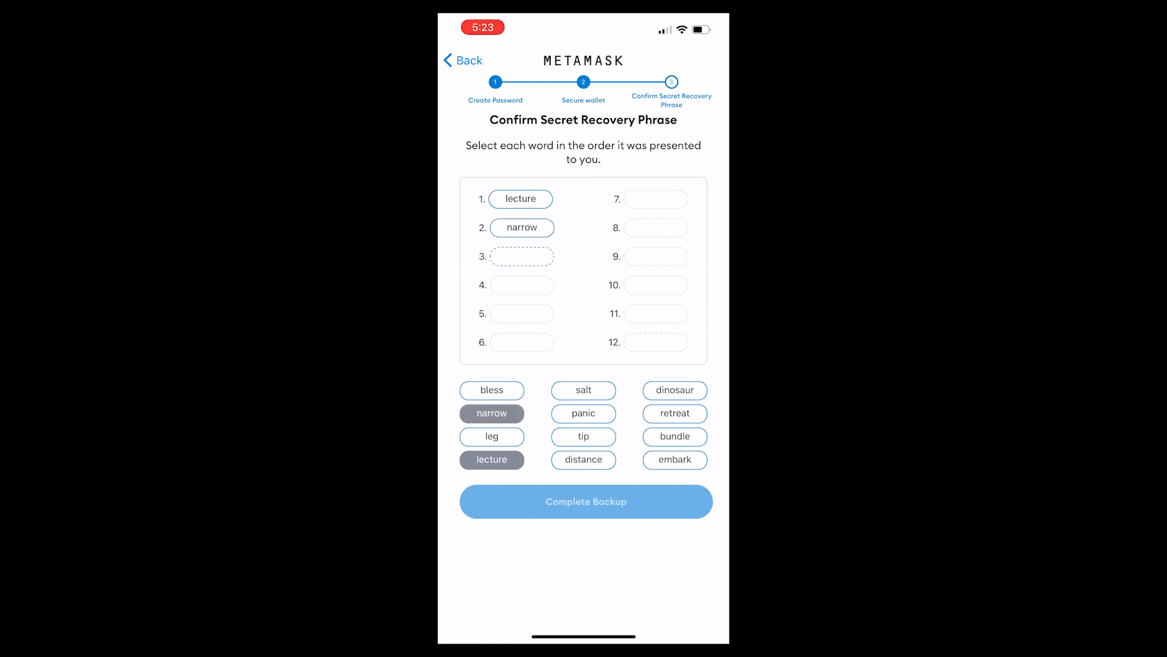
pyautogui.click(583, 460)
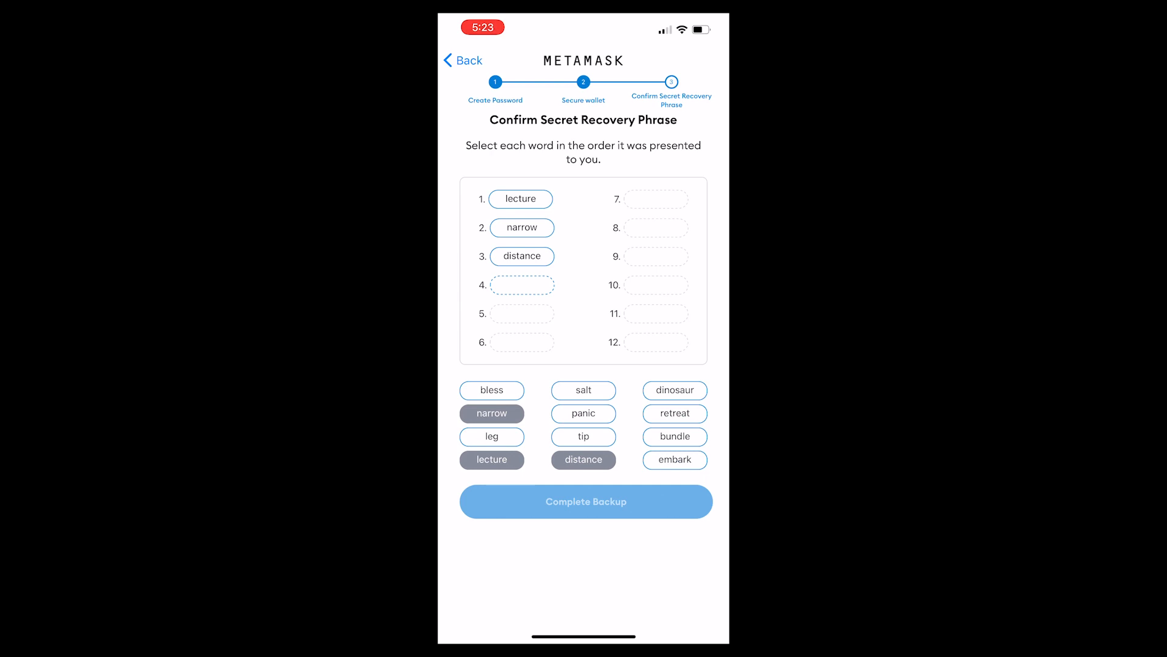
pyautogui.click(674, 460)
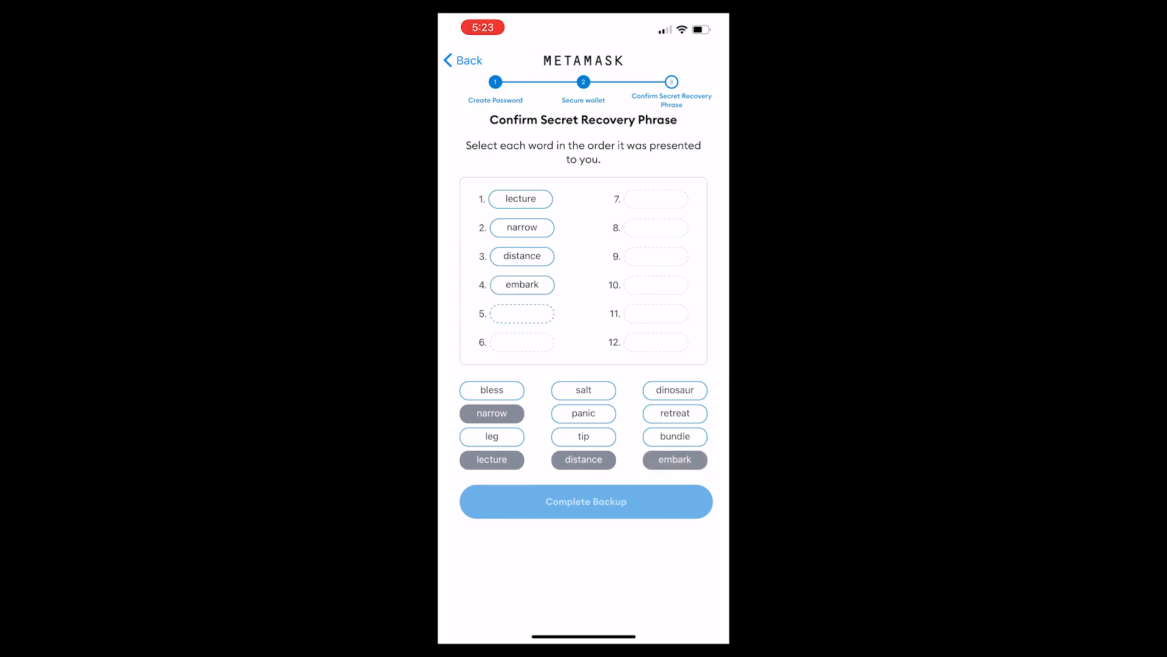
pyautogui.click(674, 413)
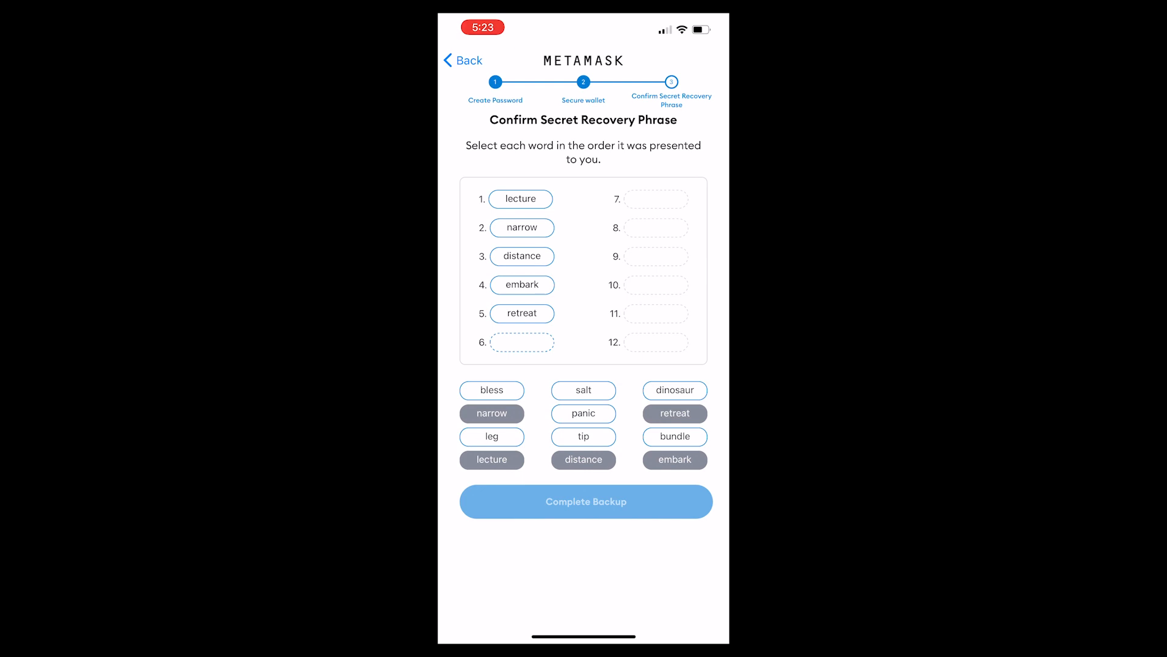
pyautogui.click(491, 437)
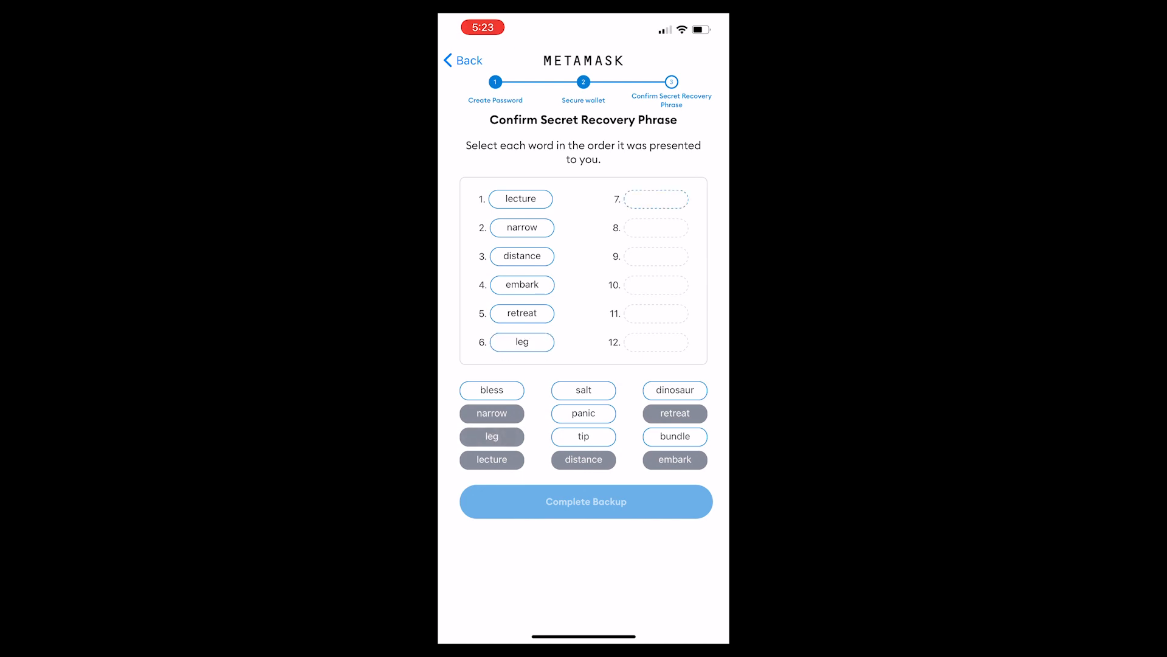
pyautogui.click(584, 437)
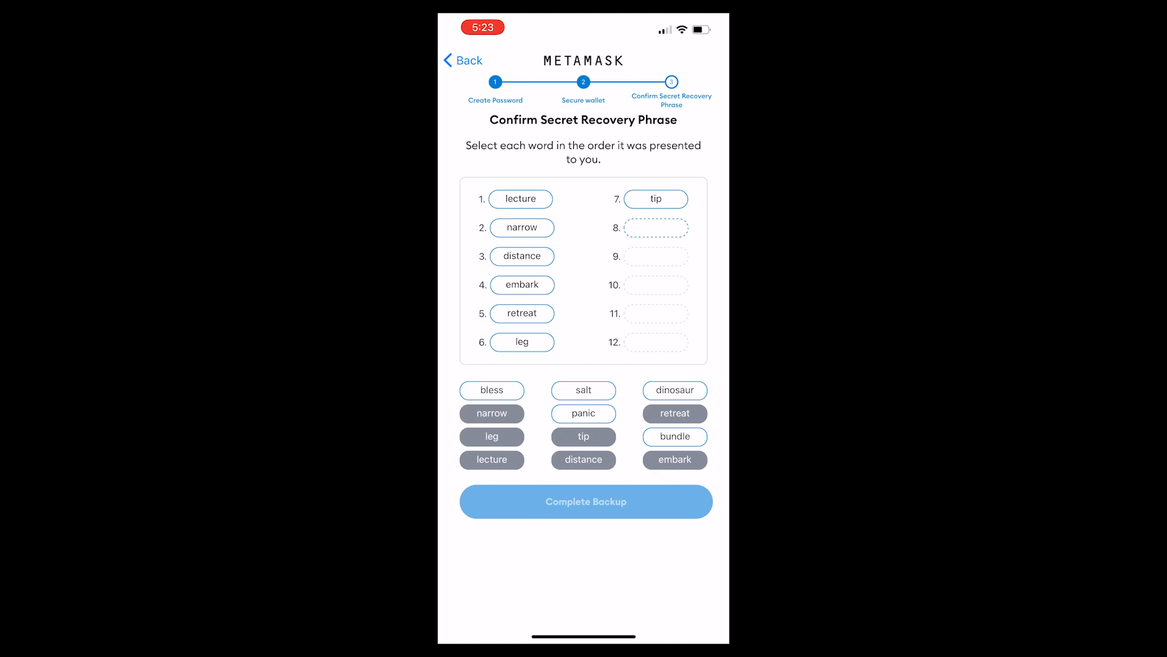
pyautogui.click(675, 437)
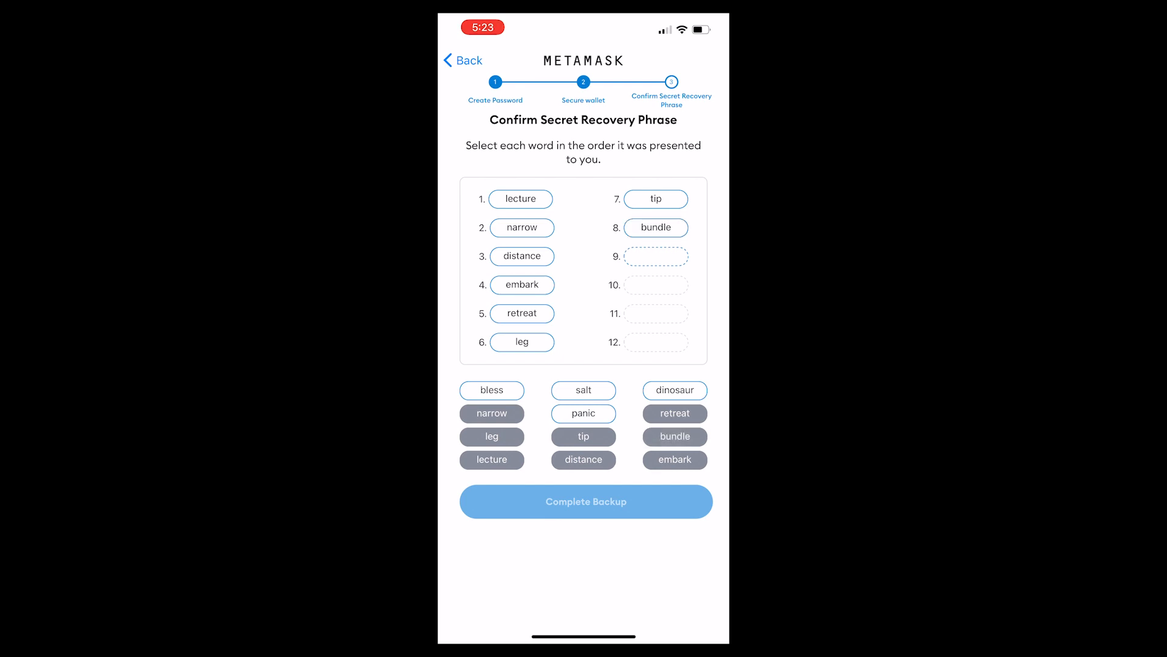
pyautogui.click(491, 390)
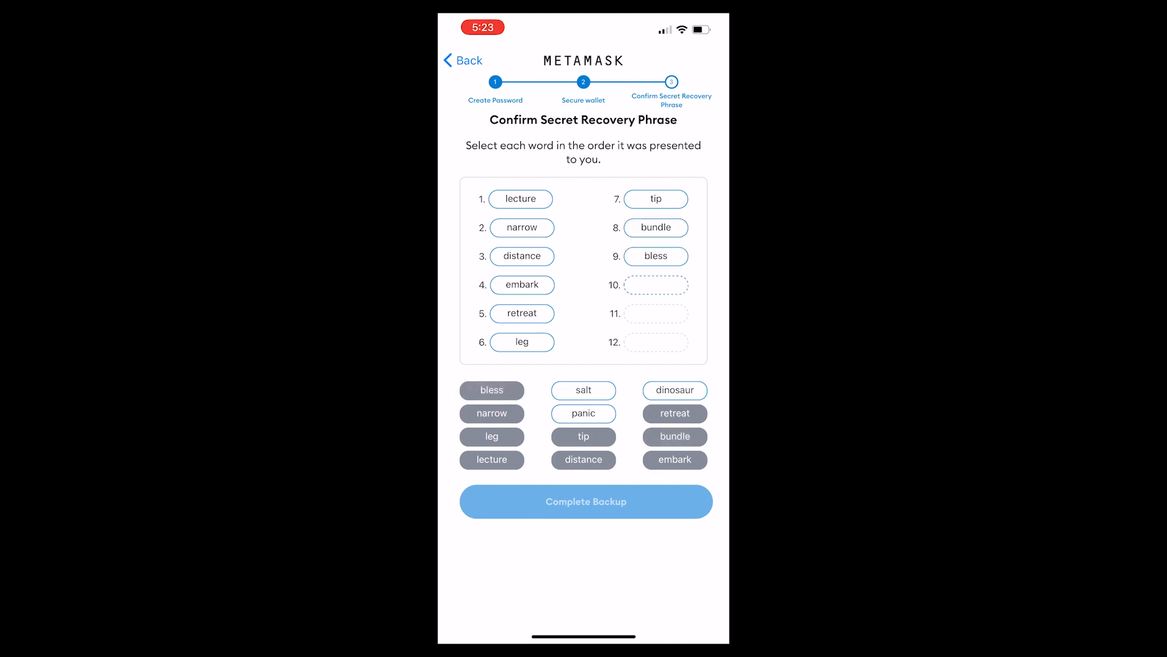
pyautogui.click(674, 391)
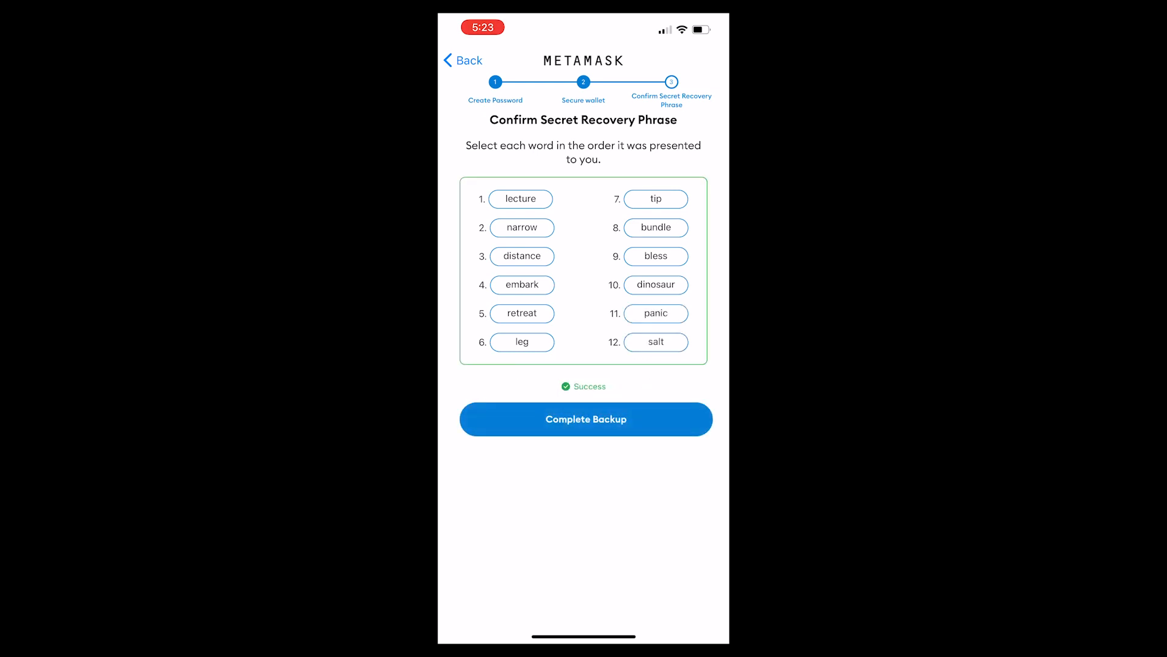
# - Complete the backup and leave the congratulations screen for the wallet home
pyautogui.click(585, 418)
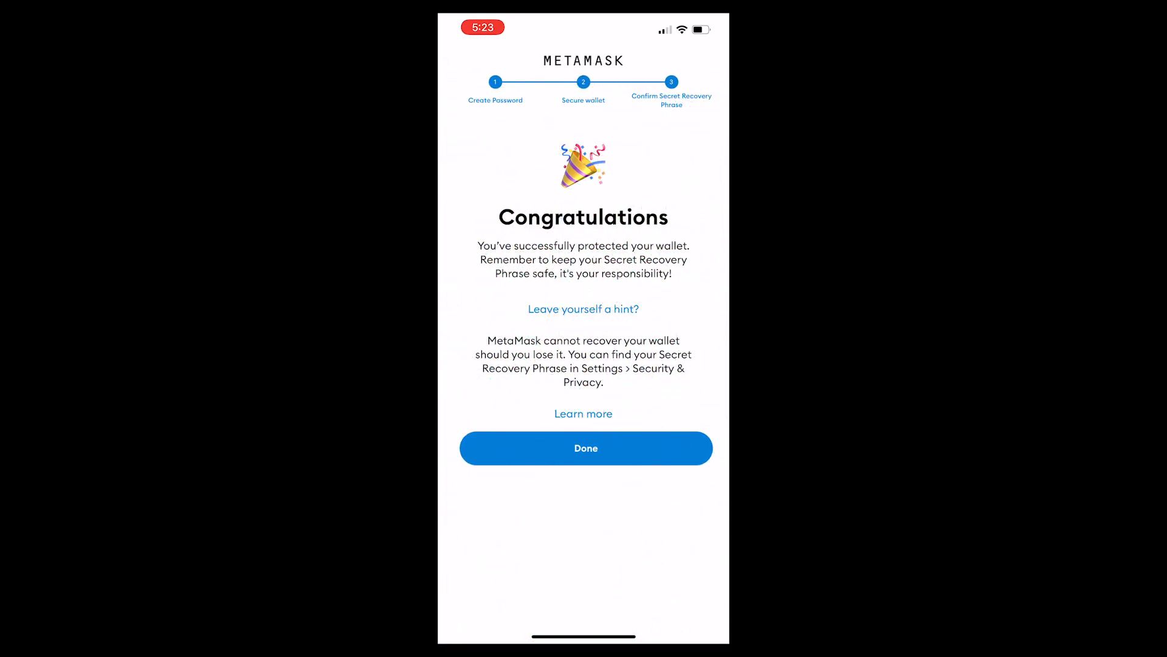
pyautogui.click(585, 448)
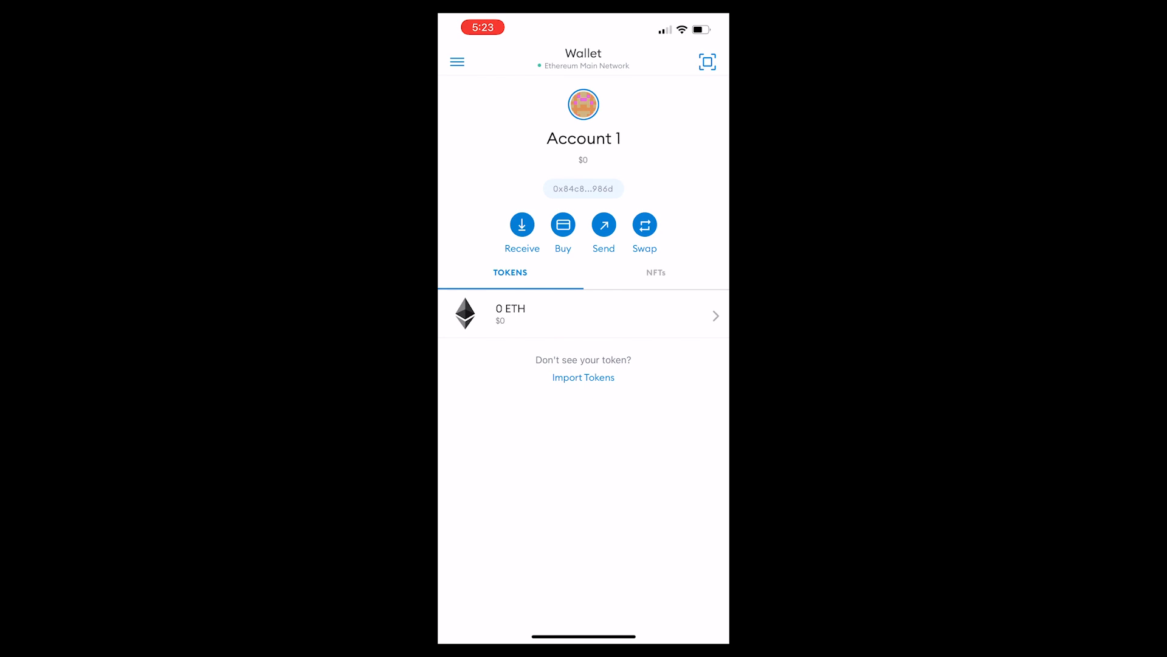
# - Switch to MetaMask's in-app browser and load the ckb.pw site
pyautogui.click(457, 62)
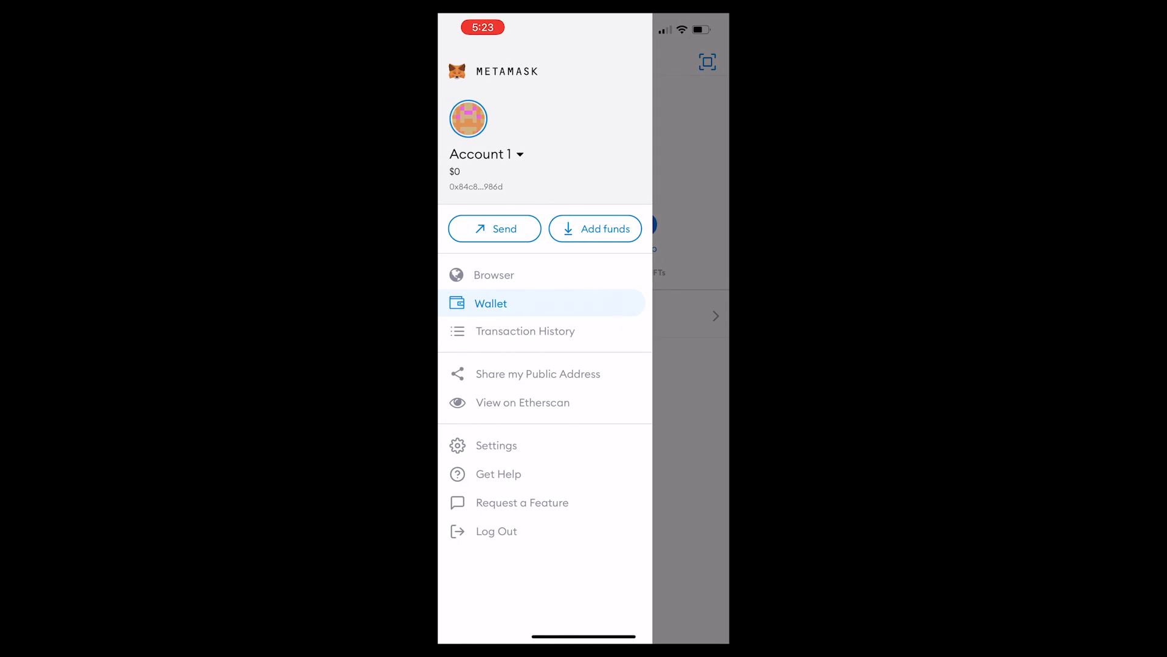
pyautogui.click(493, 275)
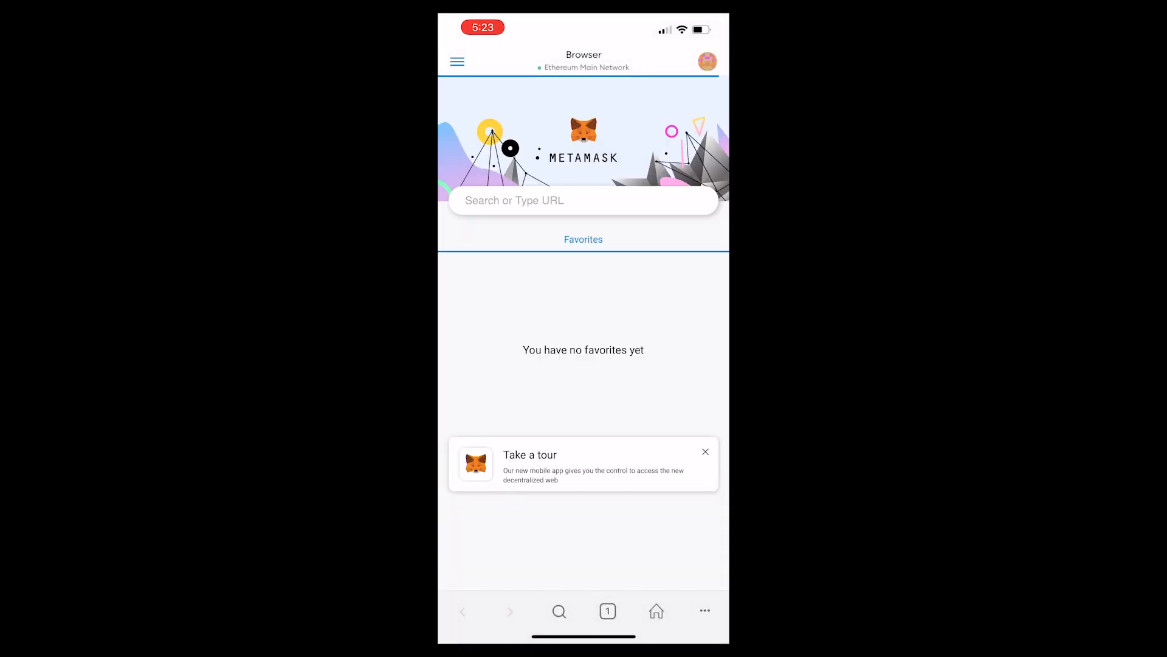
pyautogui.click(583, 199)
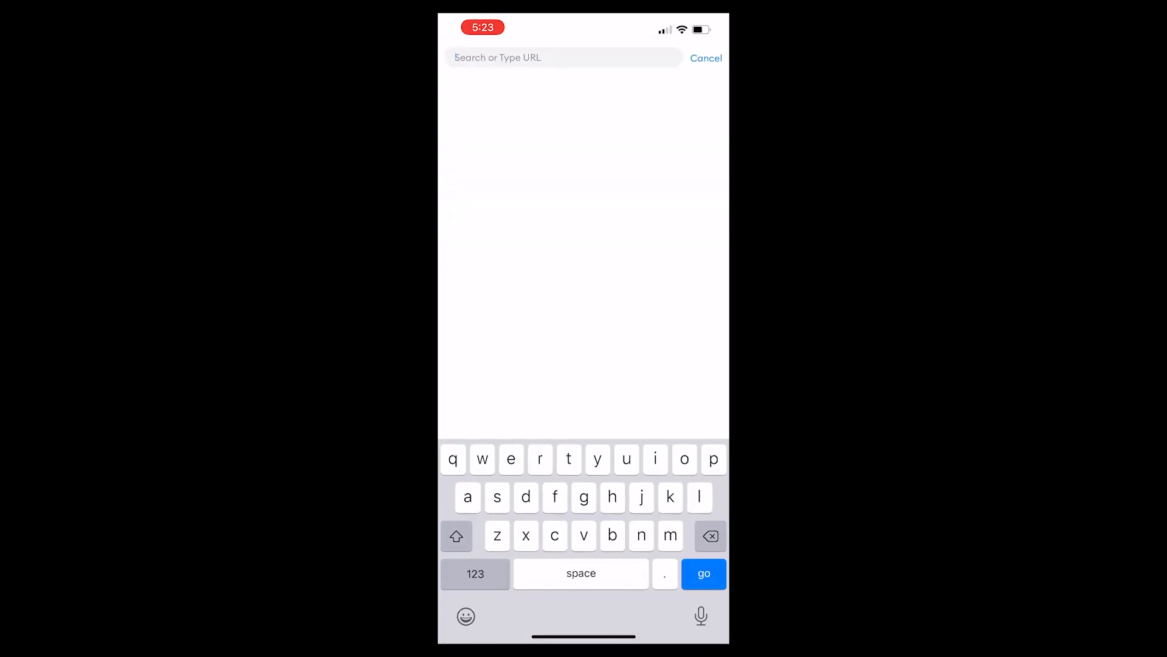
pyautogui.write('ckb.pw')
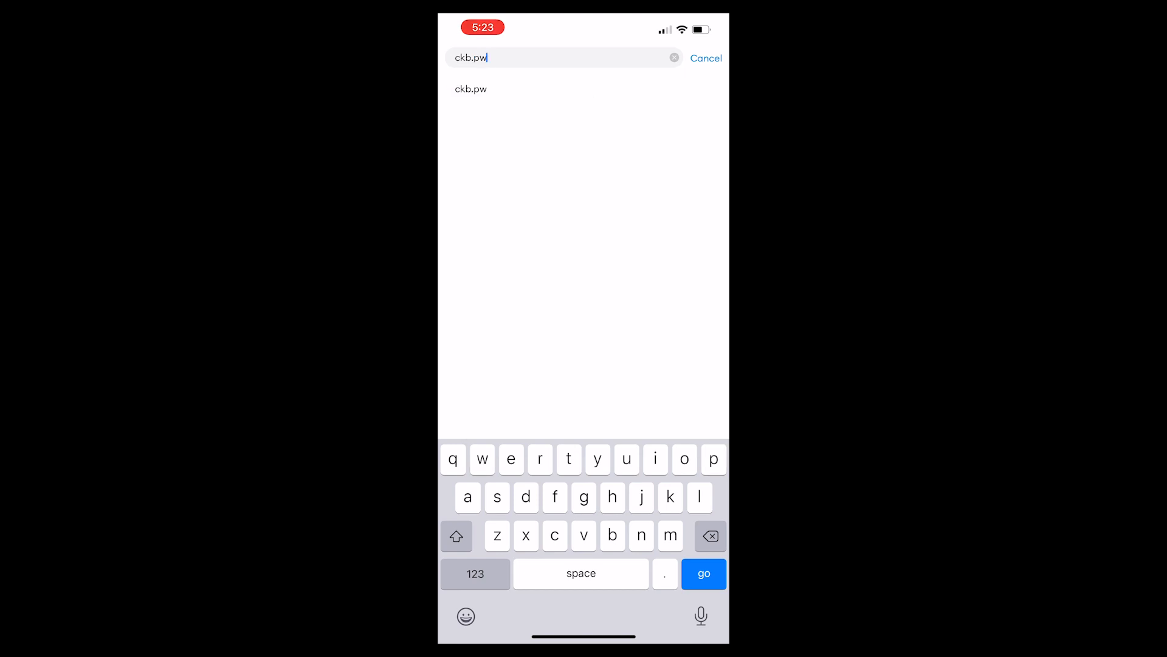
pyautogui.click(706, 58)
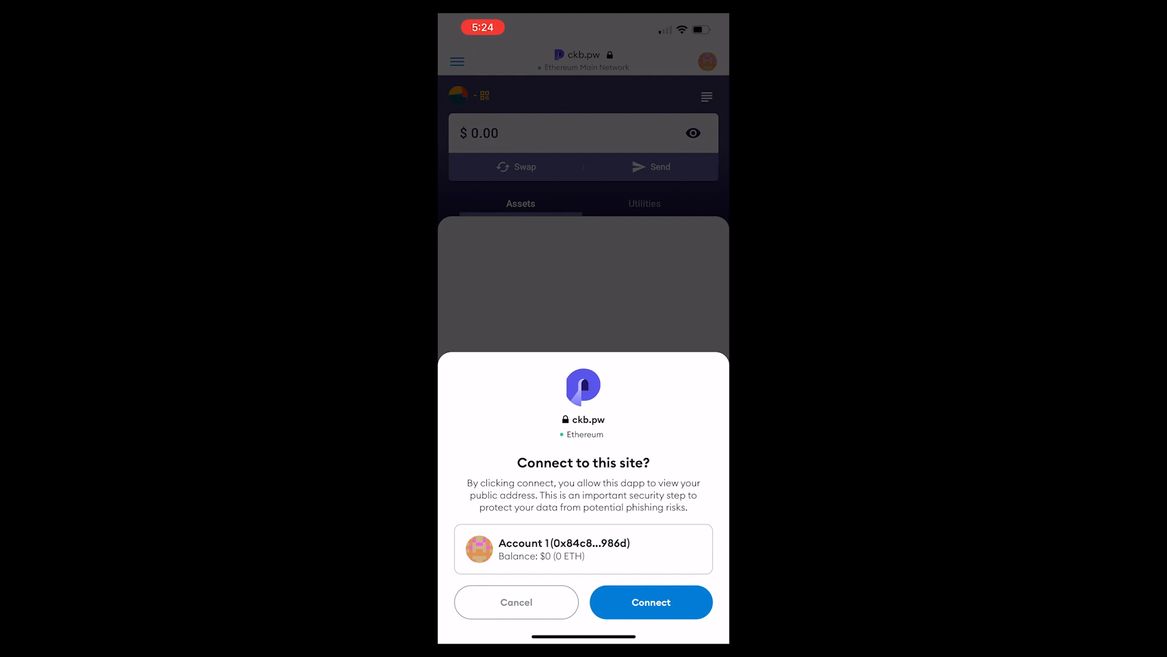
# - Connect Account 1 to ckb.pw and view its CKB and ETH receiving addresses
pyautogui.click(649, 602)
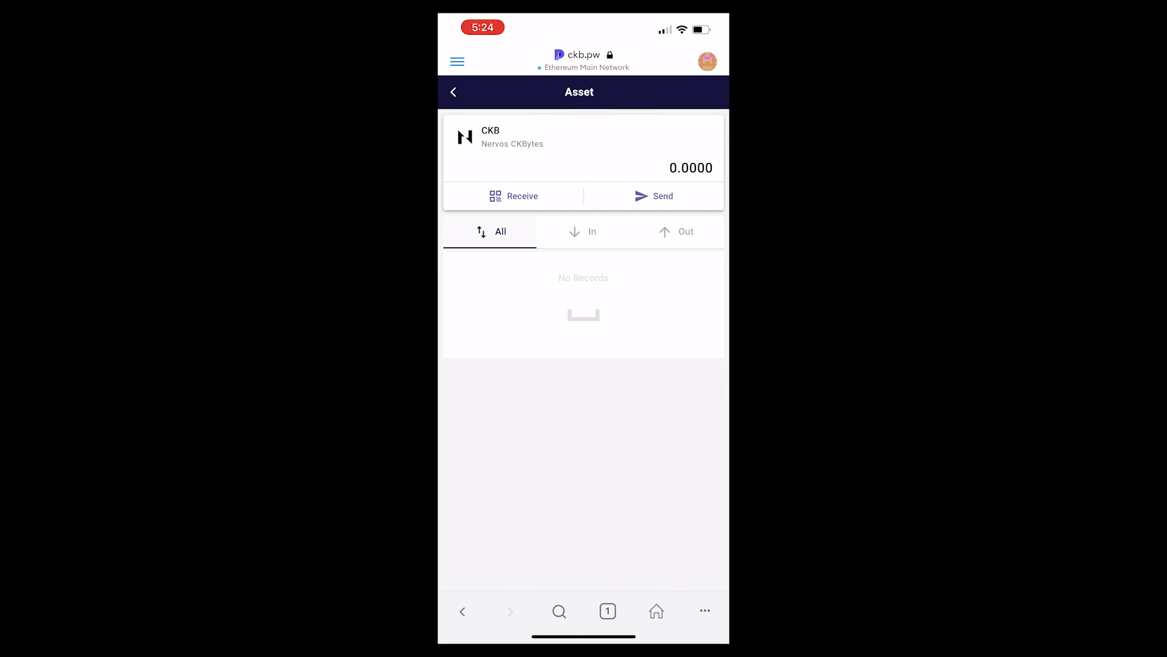
pyautogui.click(513, 196)
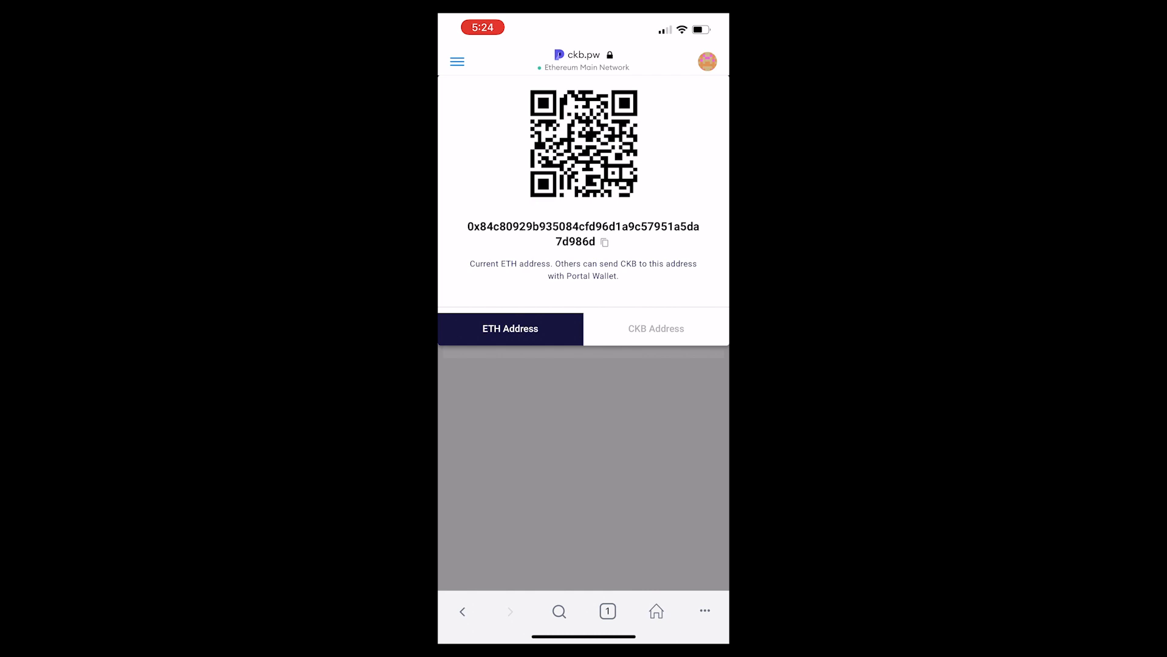
pyautogui.click(655, 328)
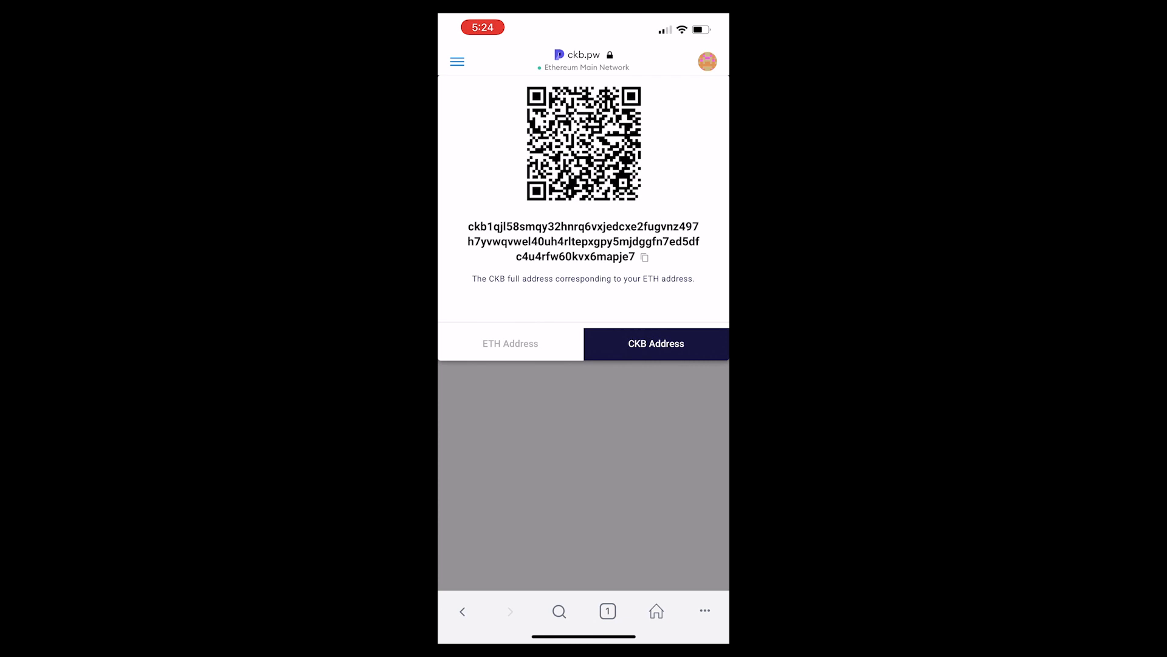
pyautogui.click(509, 343)
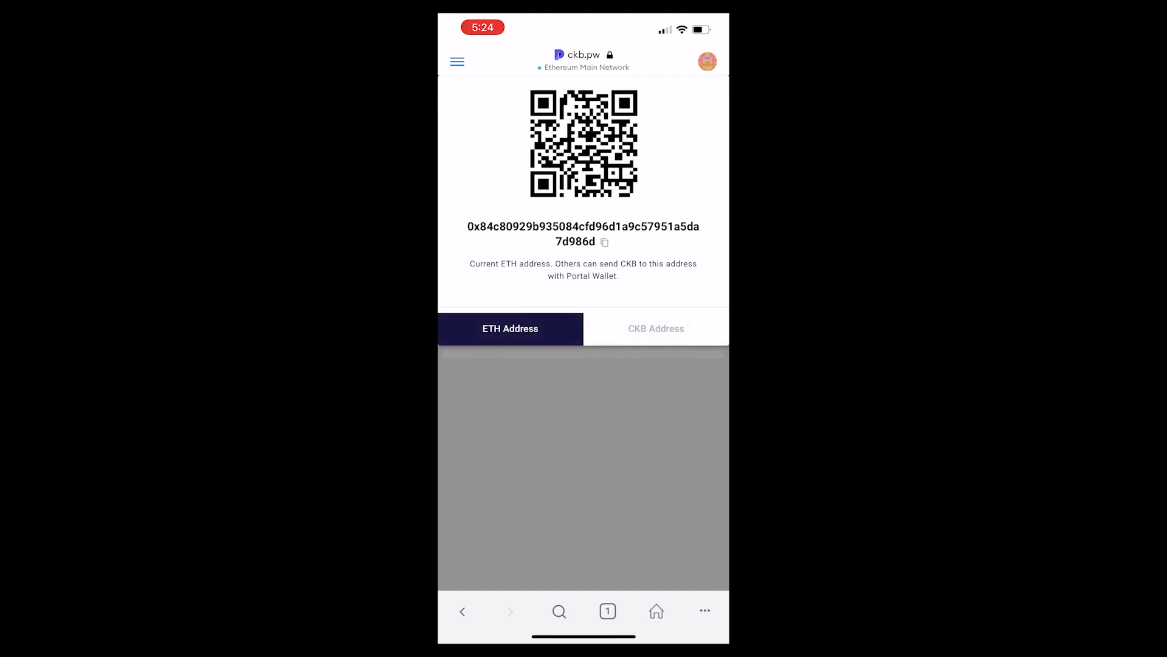
pyautogui.click(655, 328)
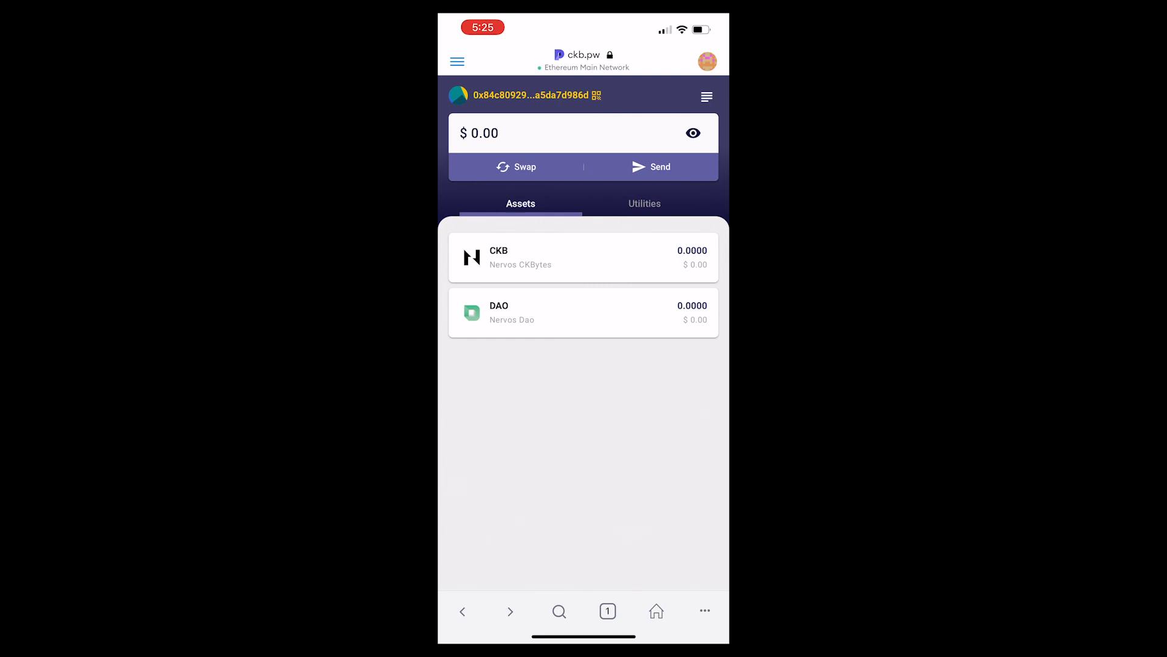
# - Reopen the receiving addresses and copy the CKB address to the clipboard
pyautogui.click(535, 95)
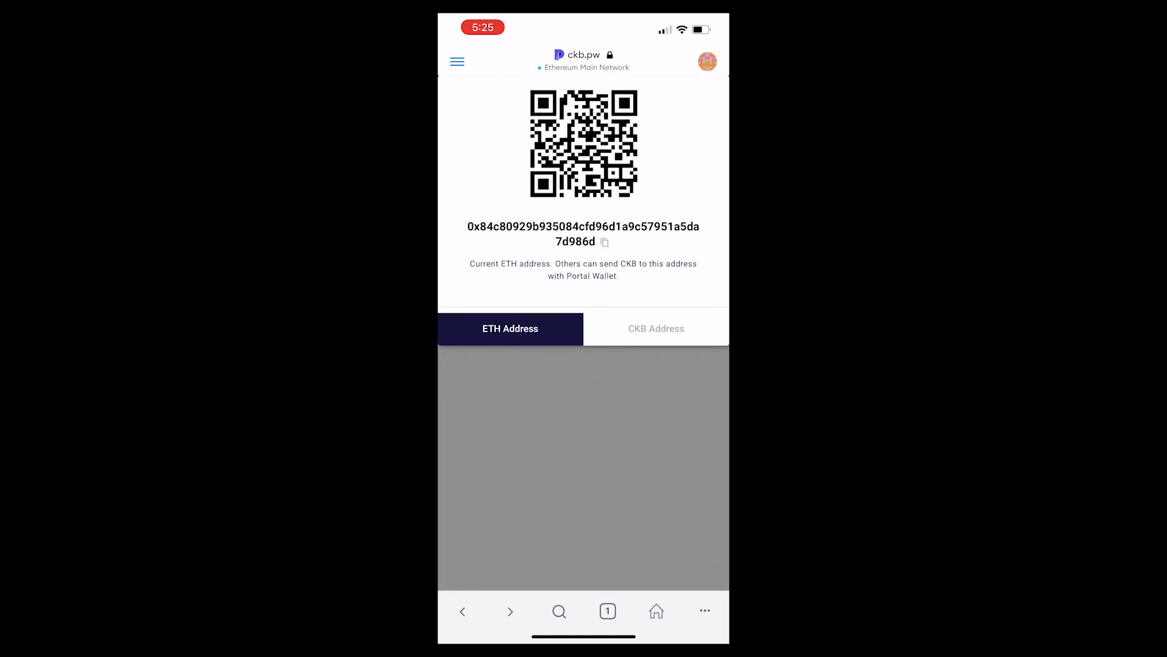
pyautogui.click(656, 328)
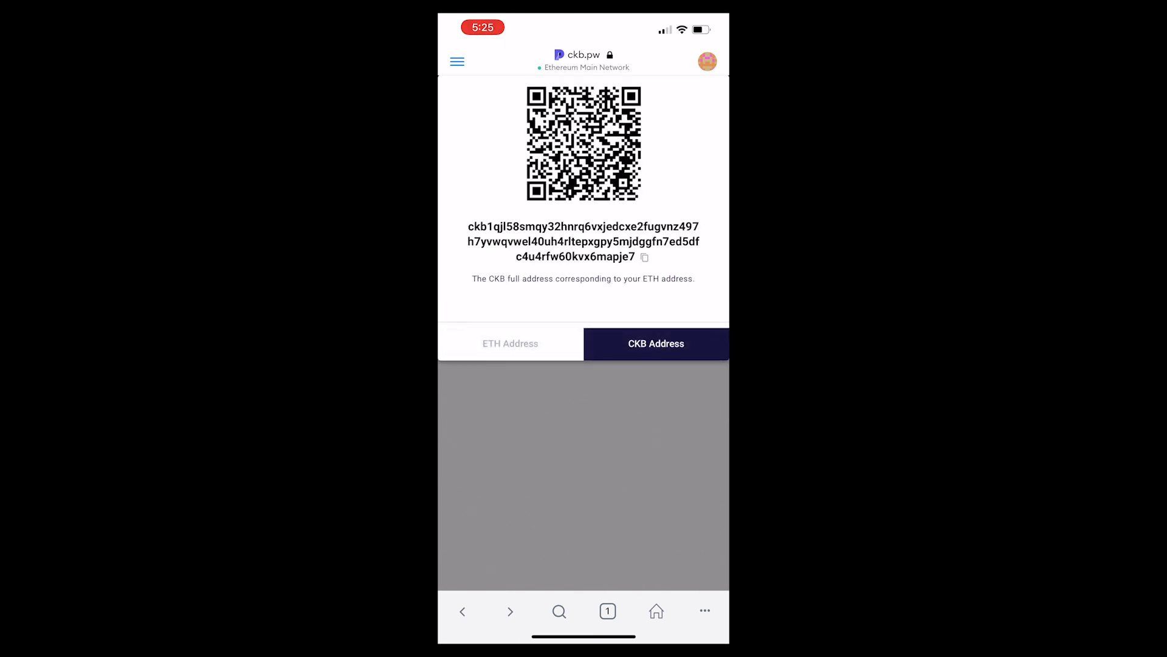
pyautogui.click(645, 256)
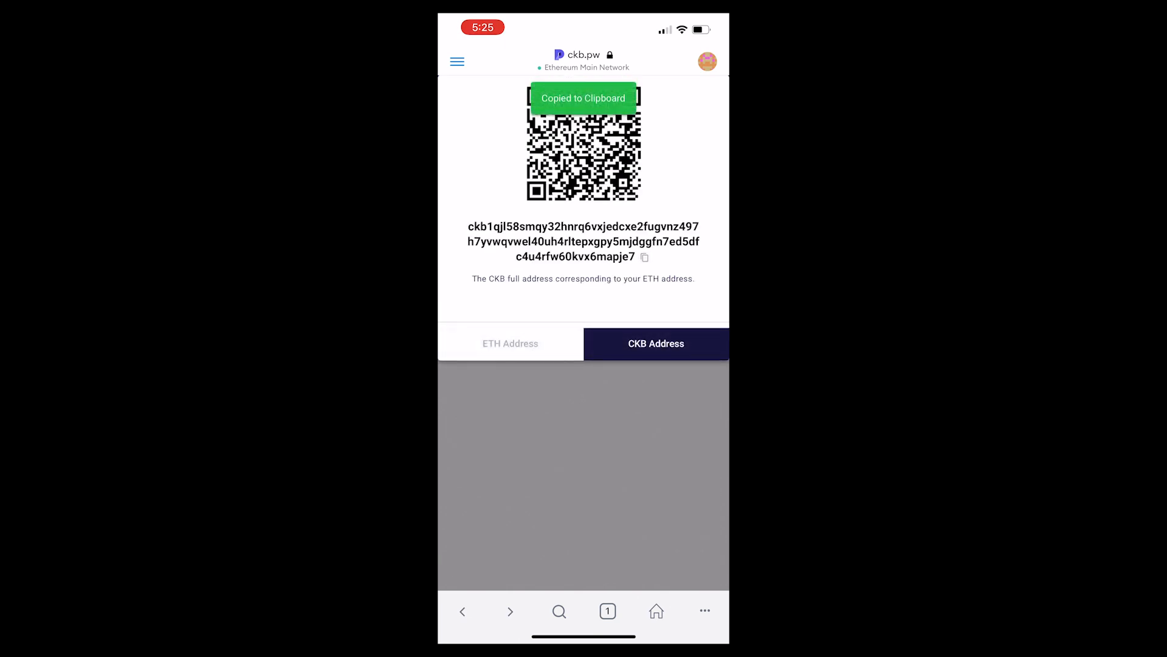
pyautogui.click(510, 342)
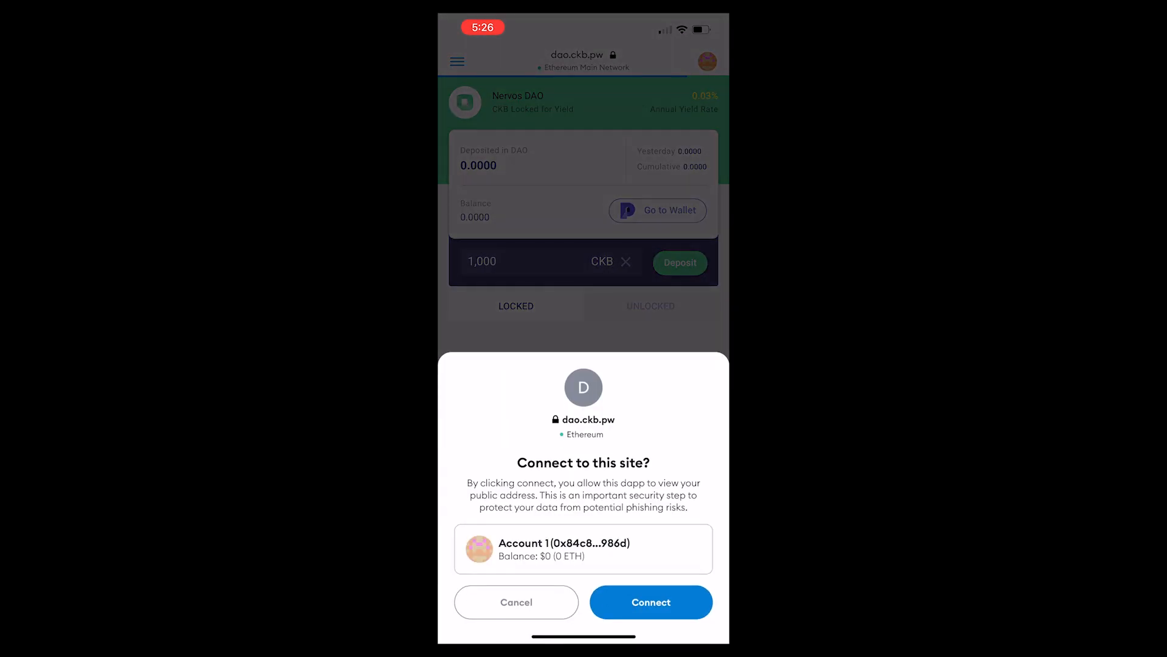
# - Connect Account 1 to dao.ckb.pw and leave 1,000 CKB in the deposit amount field
pyautogui.click(649, 602)
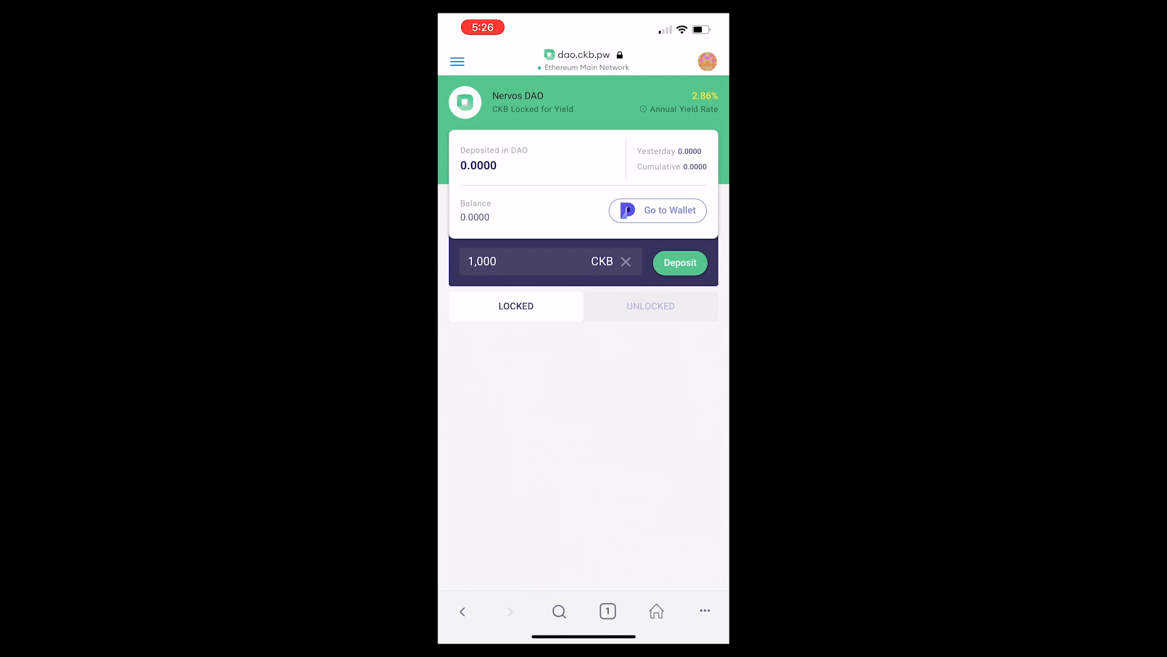
pyautogui.click(521, 262)
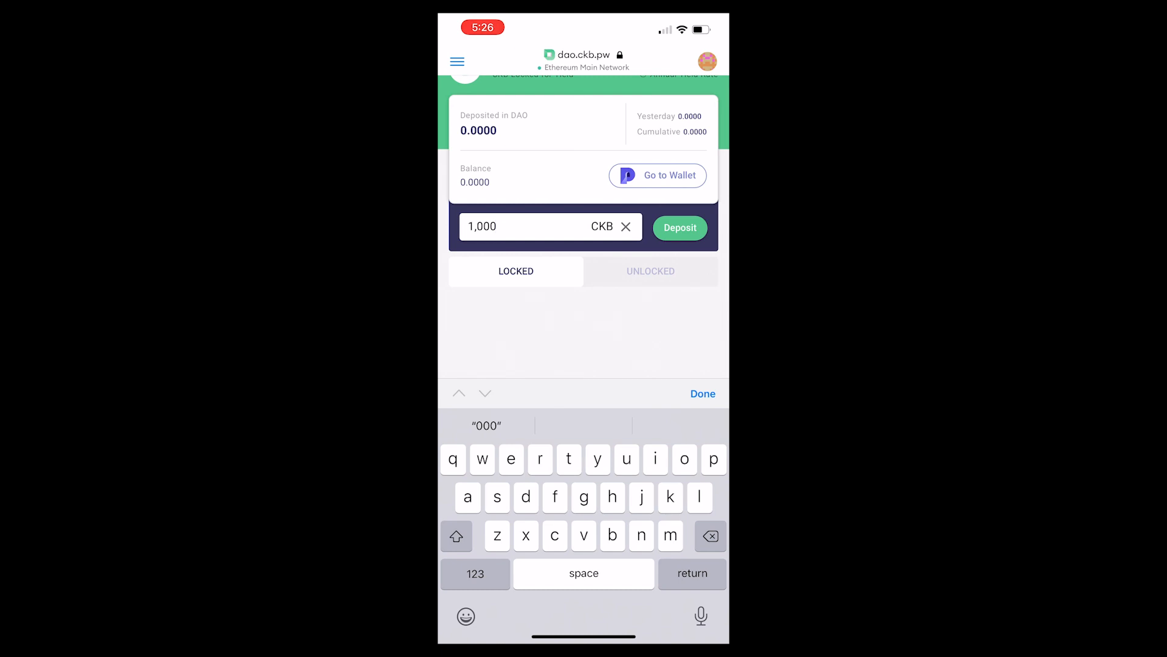
pyautogui.click(702, 393)
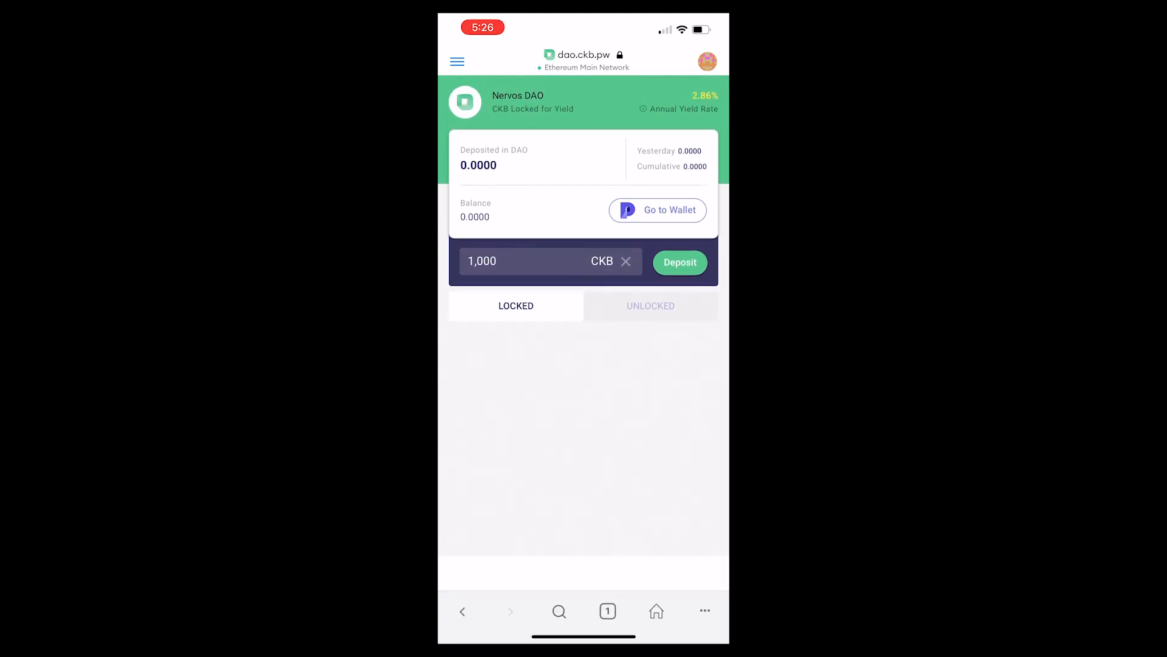